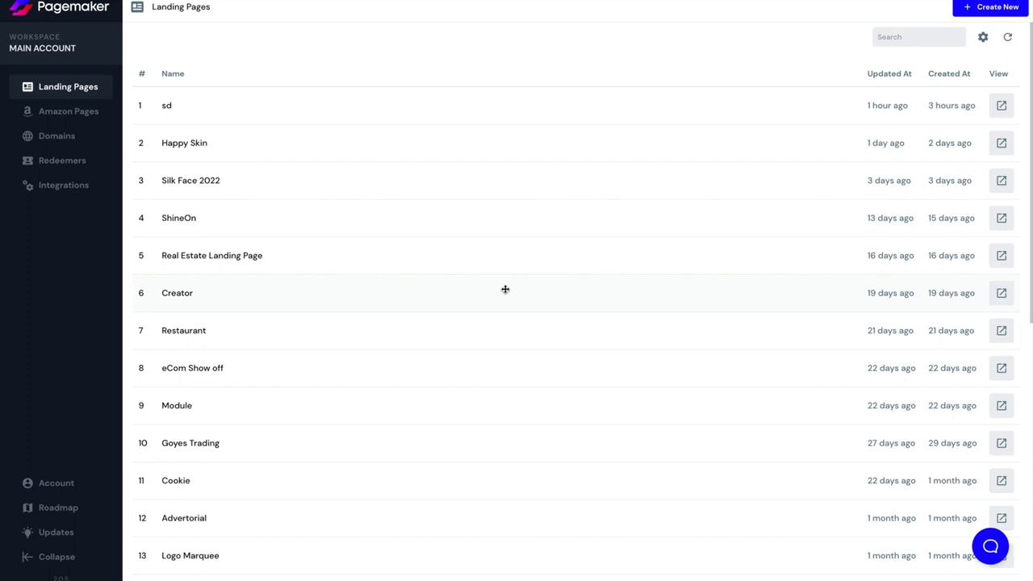
{"action": "mouse_move", "coordinate": [460, 111]}
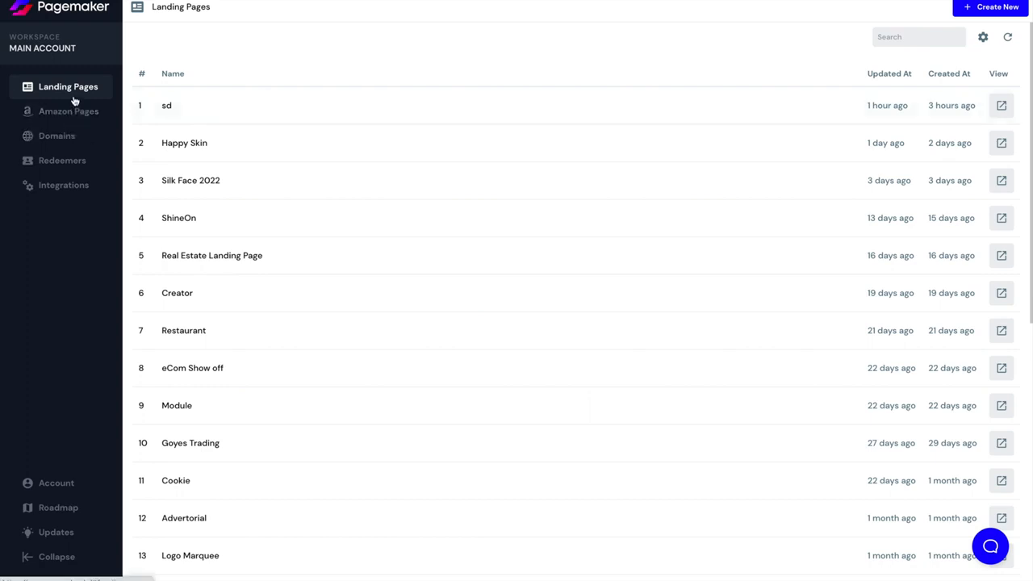
{"action": "mouse_move", "coordinate": [78, 122]}
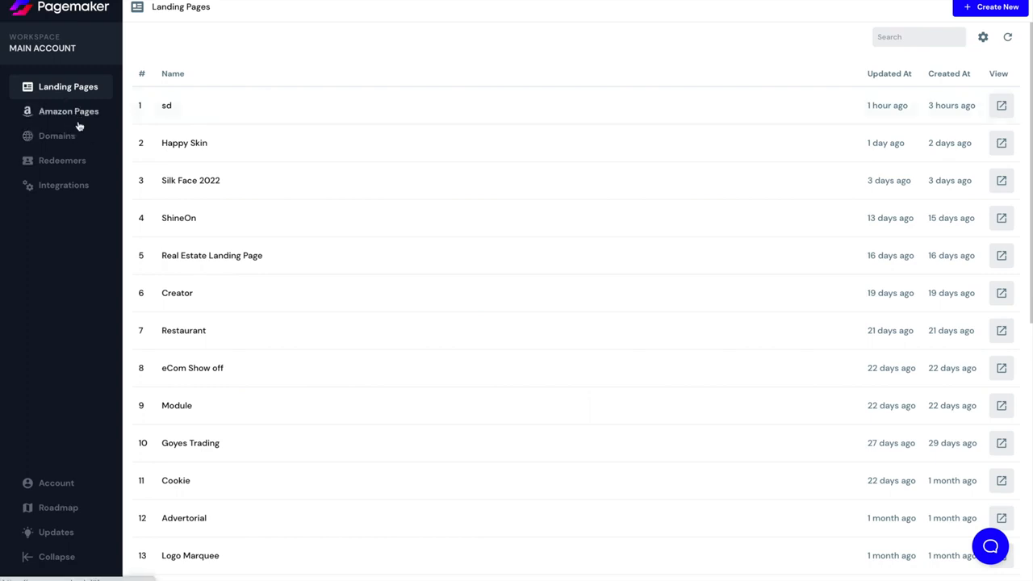
{"action": "mouse_move", "coordinate": [71, 90]}
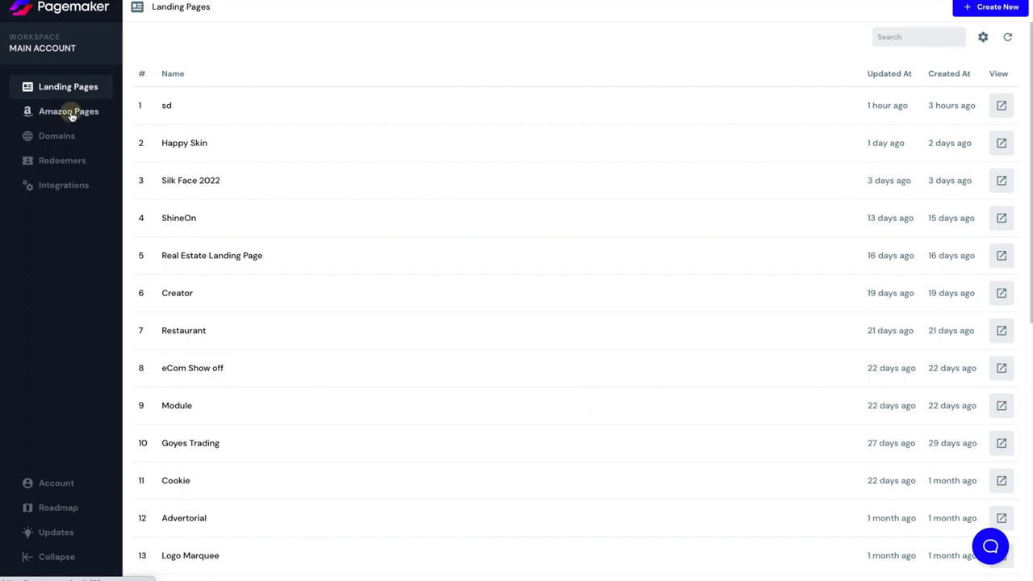
Bring up the Amazon Pages list of product pages from the sidebar.
{"action": "left_click", "coordinate": [68, 112]}
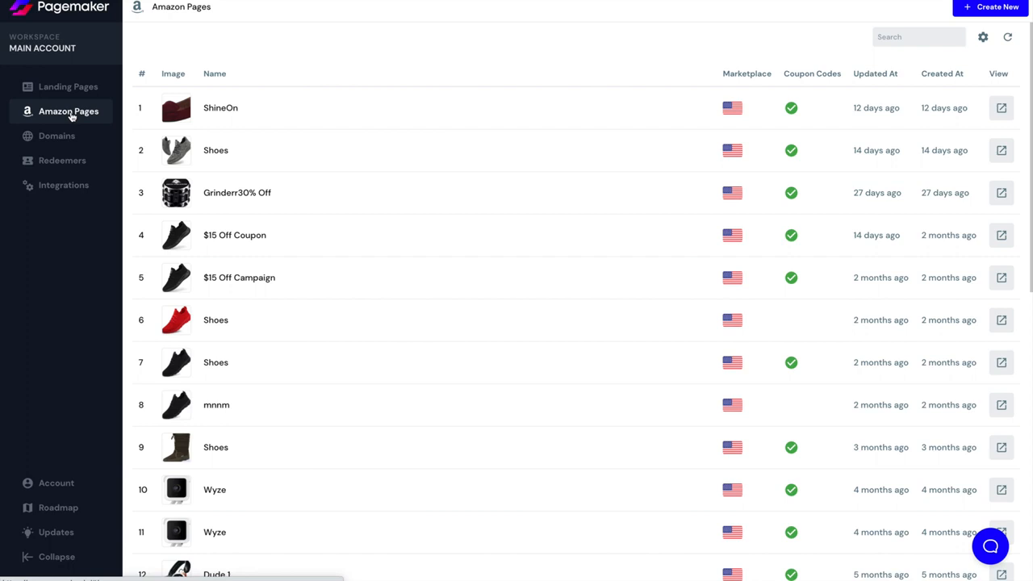
{"action": "mouse_move", "coordinate": [297, 120]}
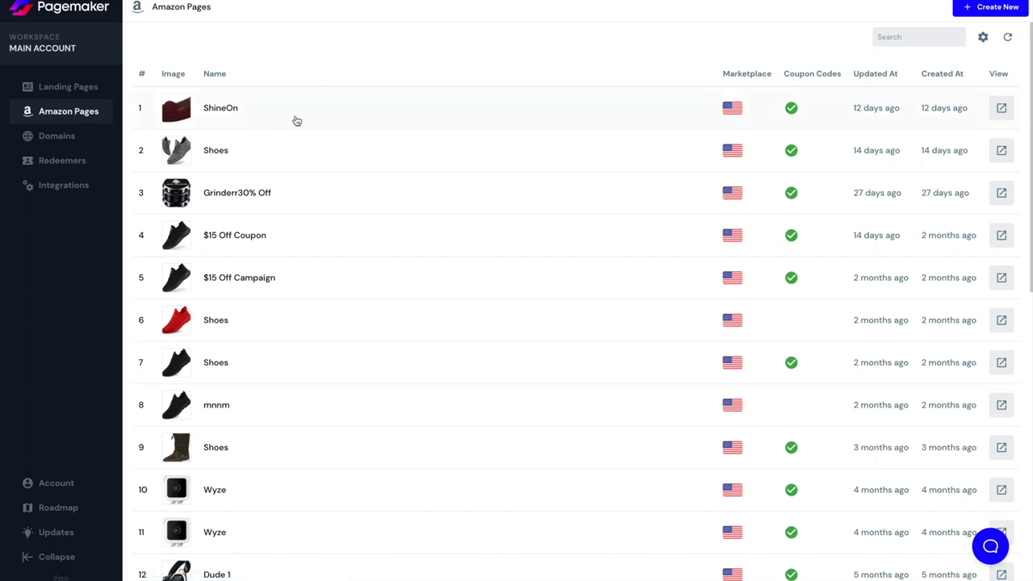
{"action": "left_click", "coordinate": [990, 13]}
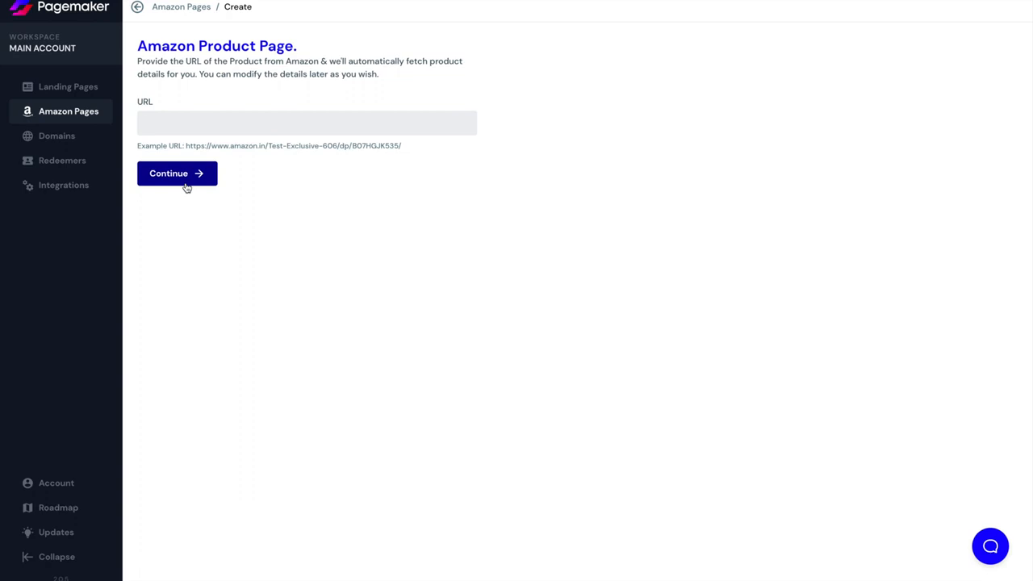
{"action": "mouse_move", "coordinate": [68, 87]}
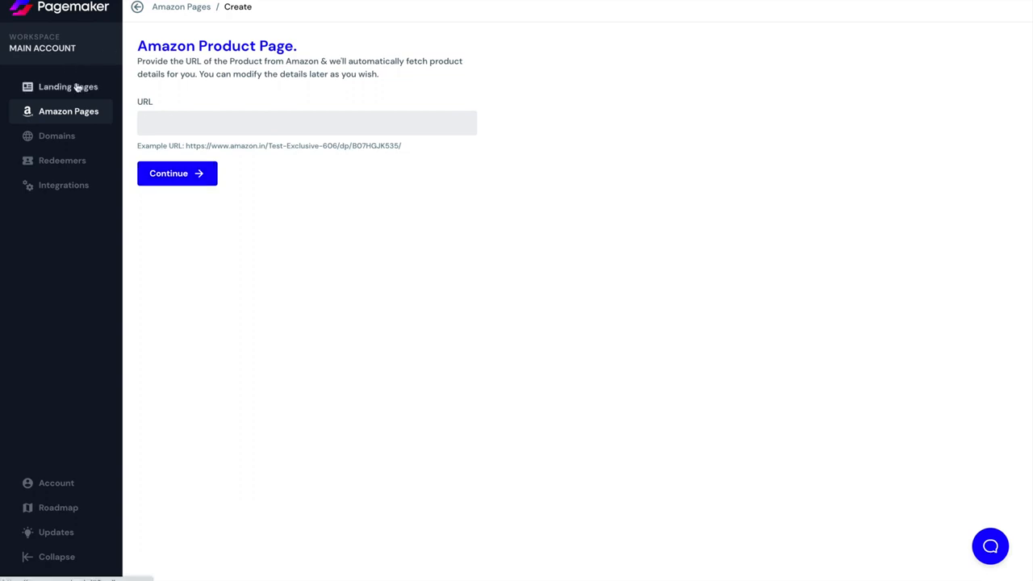
{"action": "left_click", "coordinate": [68, 87]}
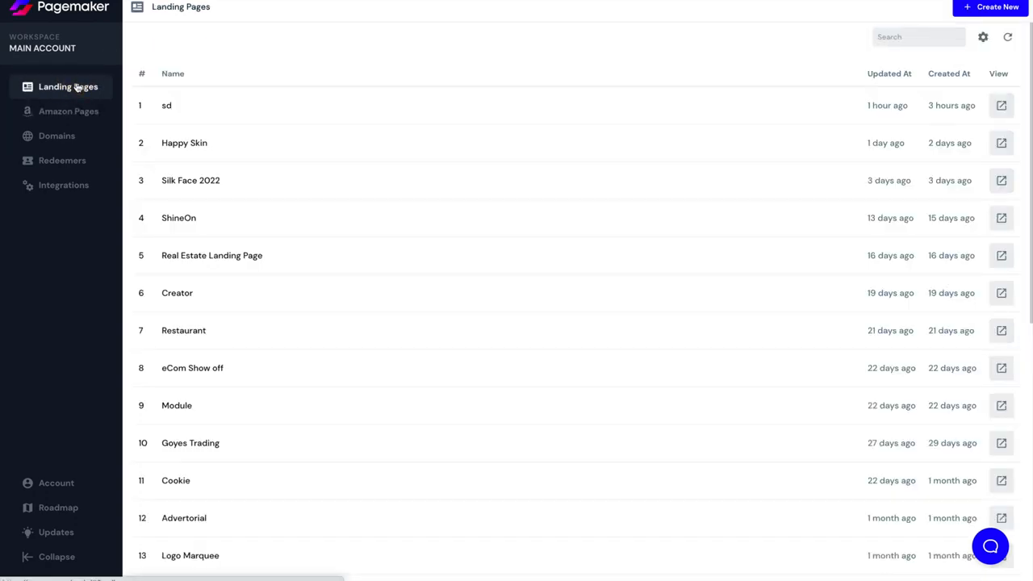
{"action": "mouse_move", "coordinate": [73, 116]}
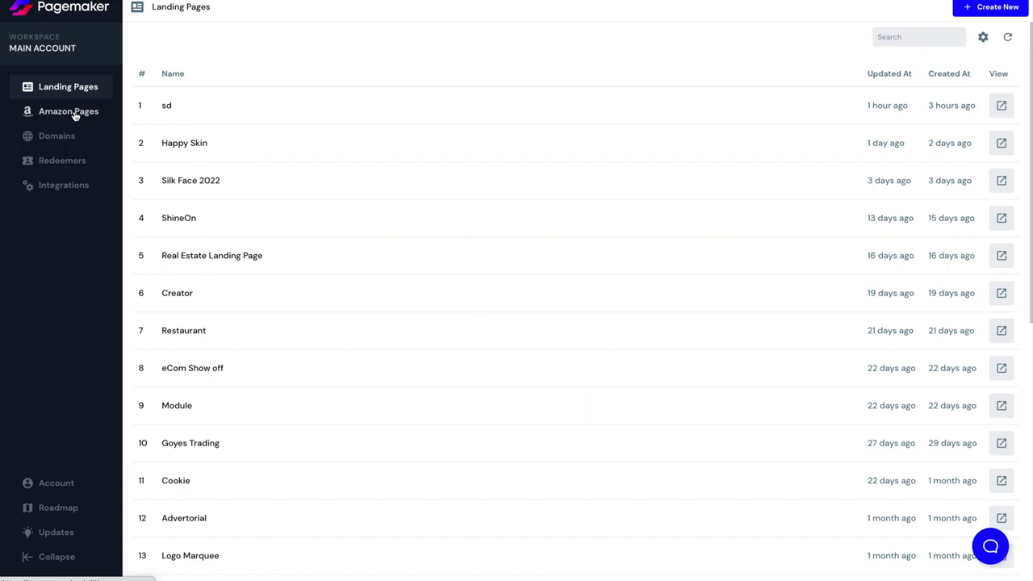
{"action": "left_click", "coordinate": [68, 112]}
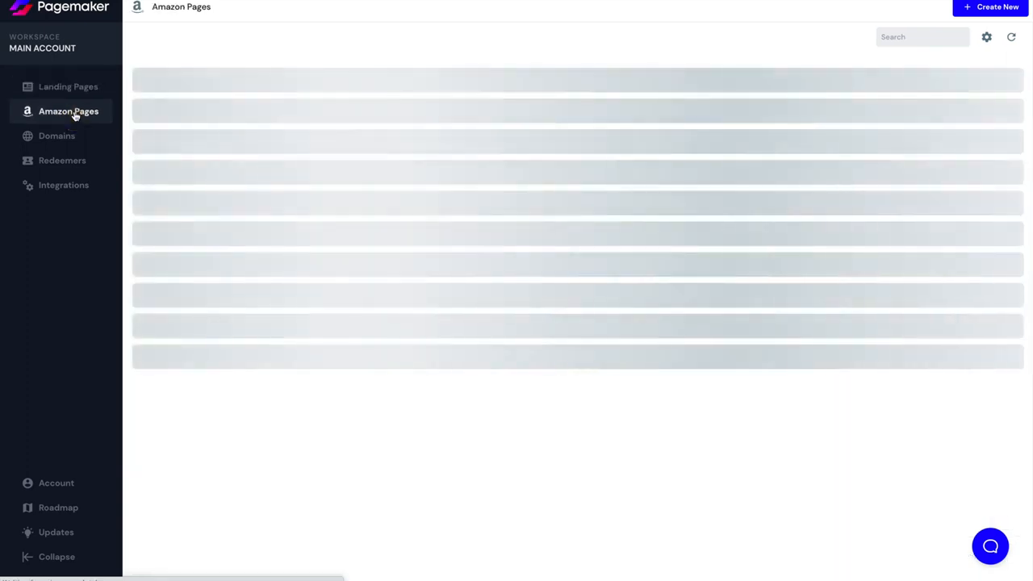
View the custom Domains list and start a new domain entry.
{"action": "left_click", "coordinate": [58, 136]}
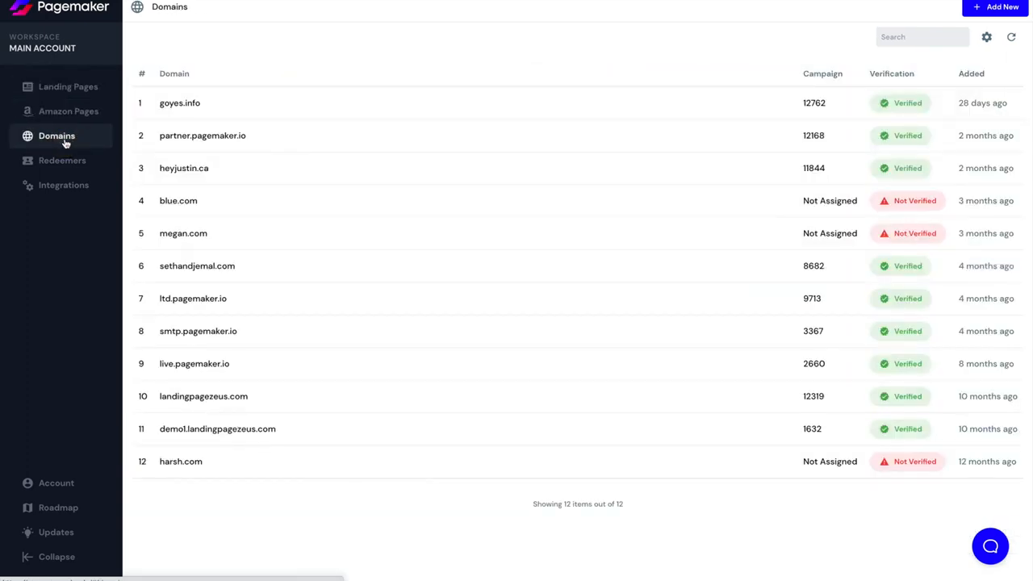
{"action": "mouse_move", "coordinate": [273, 108]}
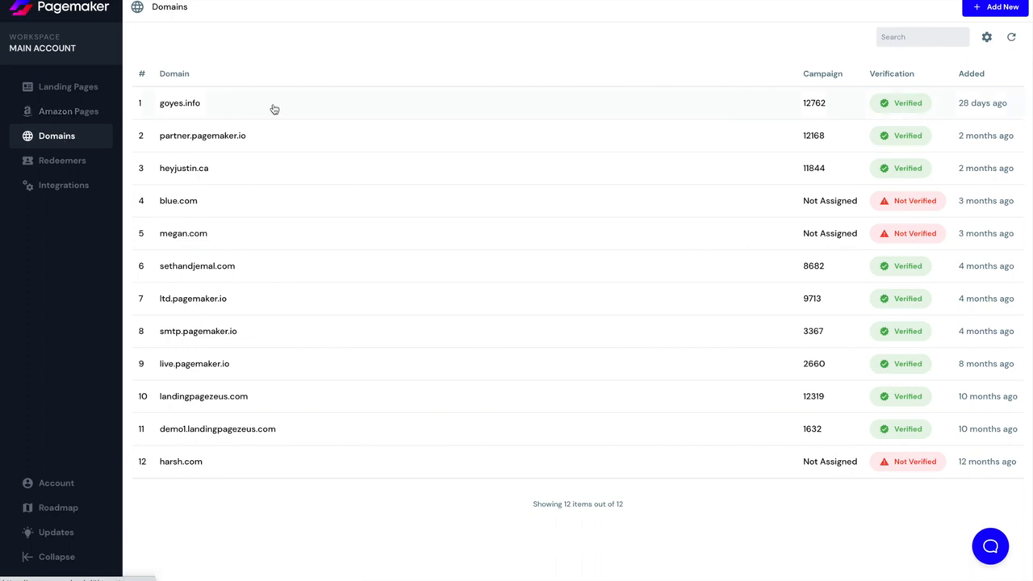
{"action": "mouse_move", "coordinate": [885, 138]}
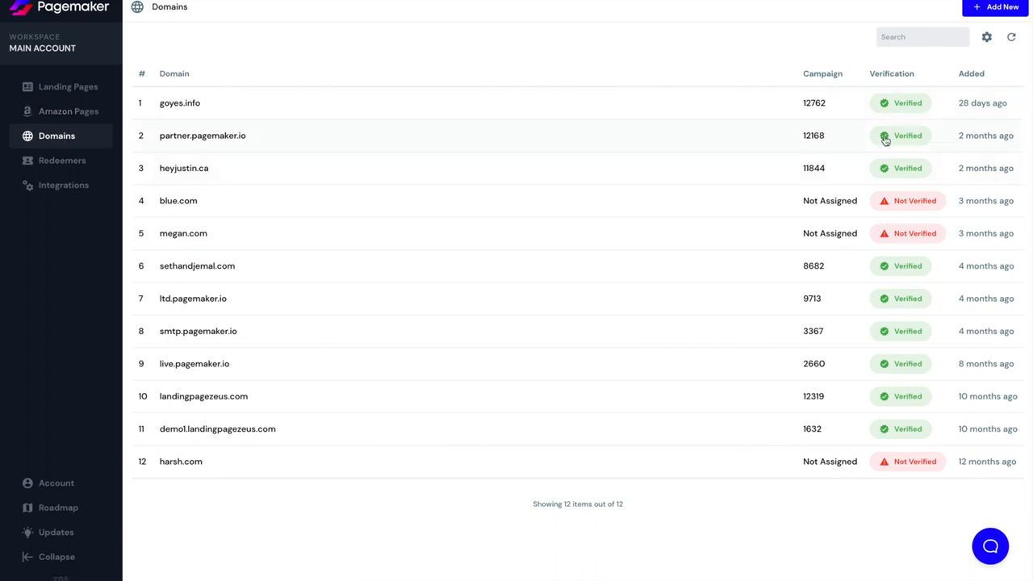
{"action": "mouse_move", "coordinate": [973, 39]}
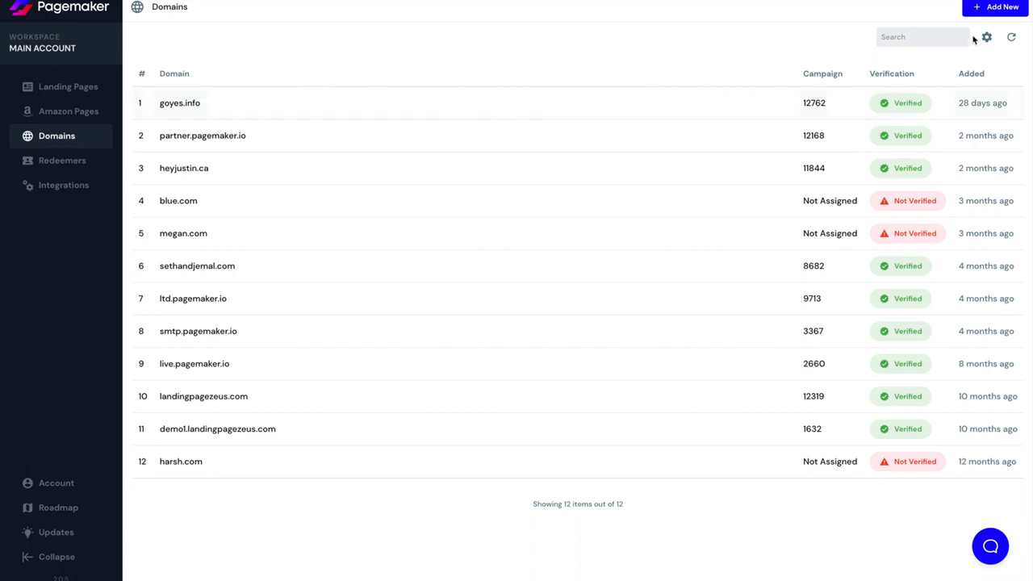
{"action": "left_click", "coordinate": [995, 11]}
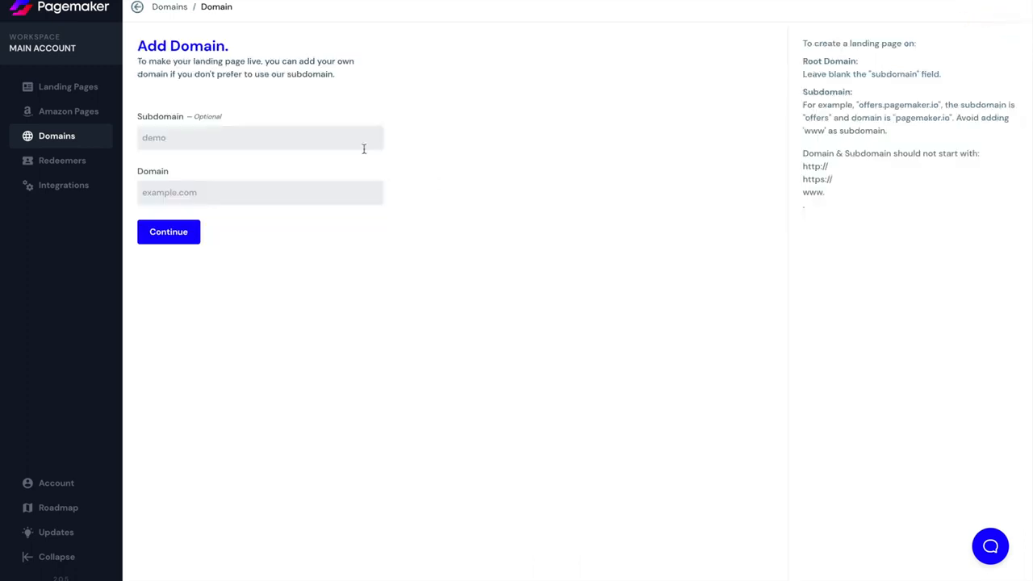
Enter shoes.com as the domain, leave the subdomain blank, and continue.
{"action": "left_click", "coordinate": [260, 137]}
{"action": "type", "text": "promo"}
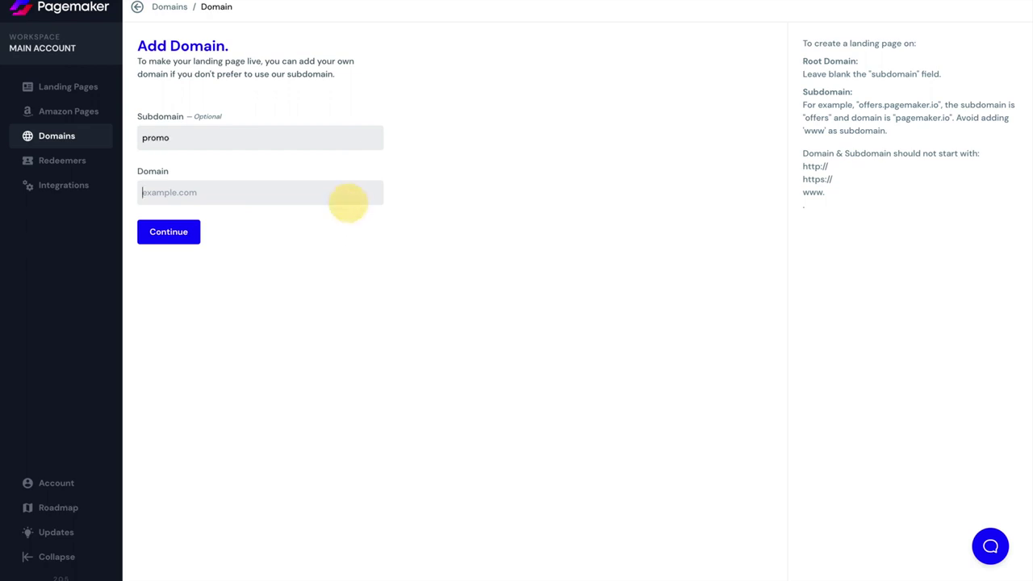
{"action": "type", "text": "shoes.com"}
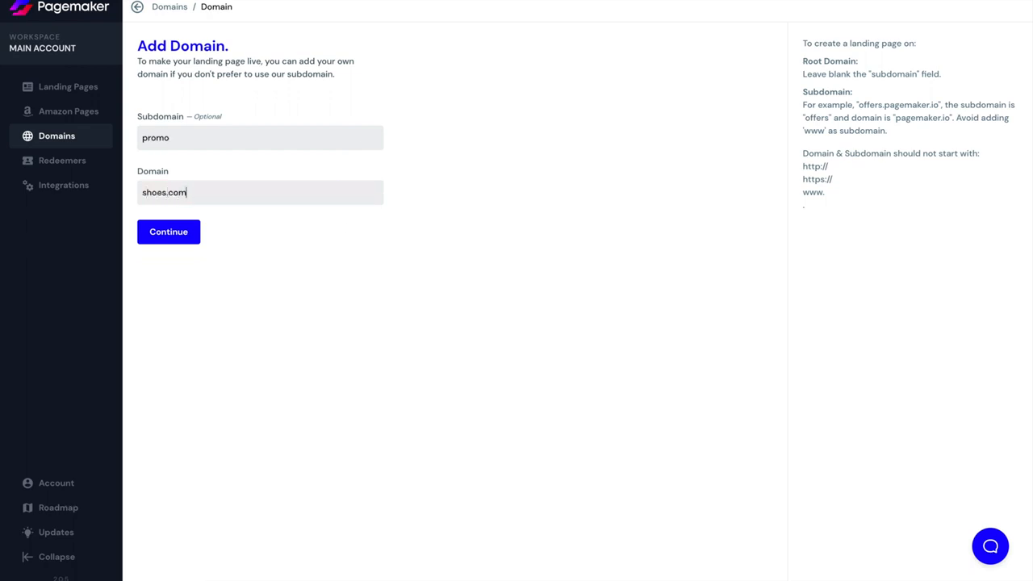
{"action": "left_click", "coordinate": [260, 137]}
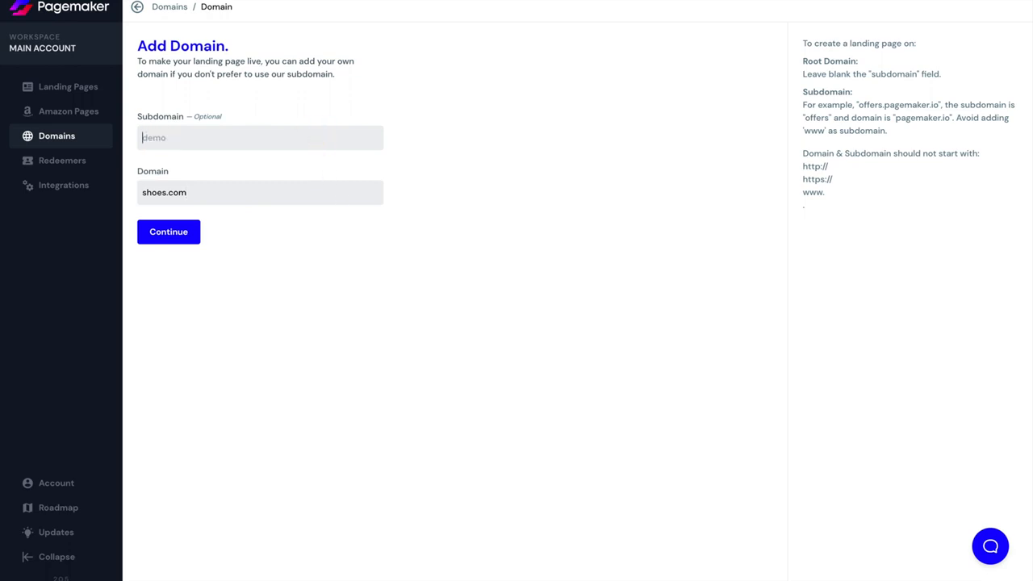
{"action": "left_click", "coordinate": [281, 192]}
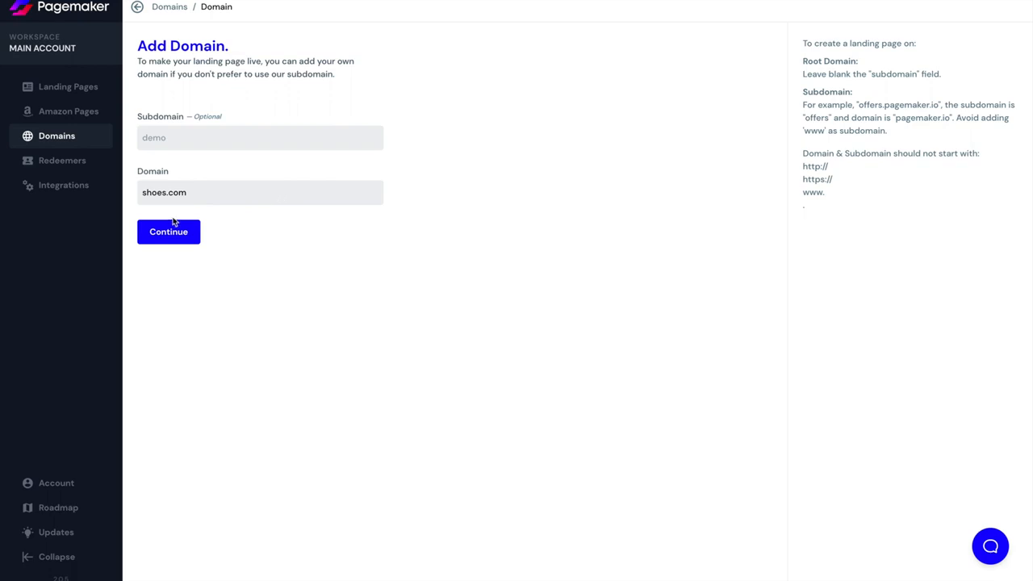
{"action": "left_click", "coordinate": [167, 233]}
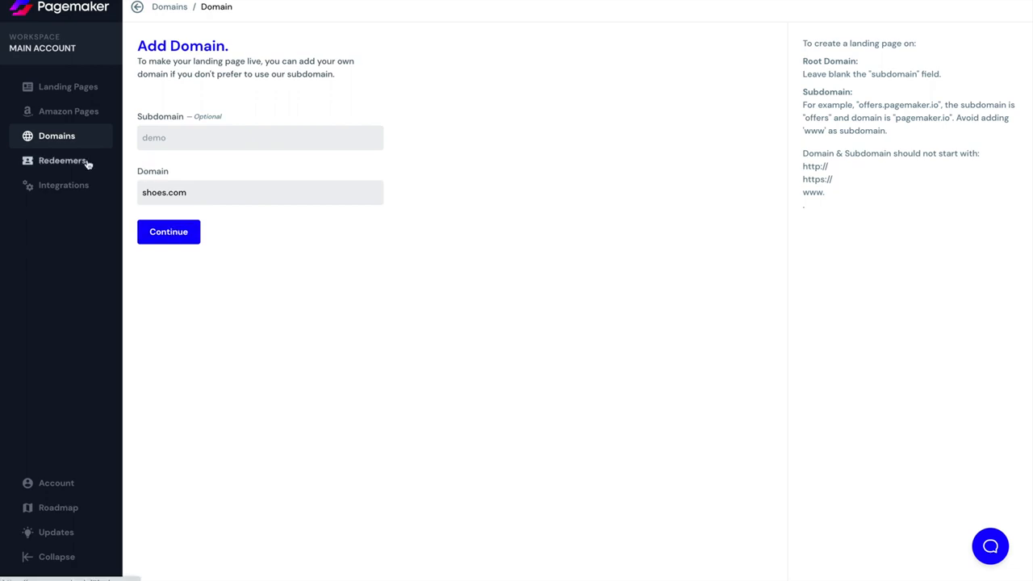
Review the coupon Redeemers list, then show the connected Integrations list.
{"action": "left_click", "coordinate": [62, 159]}
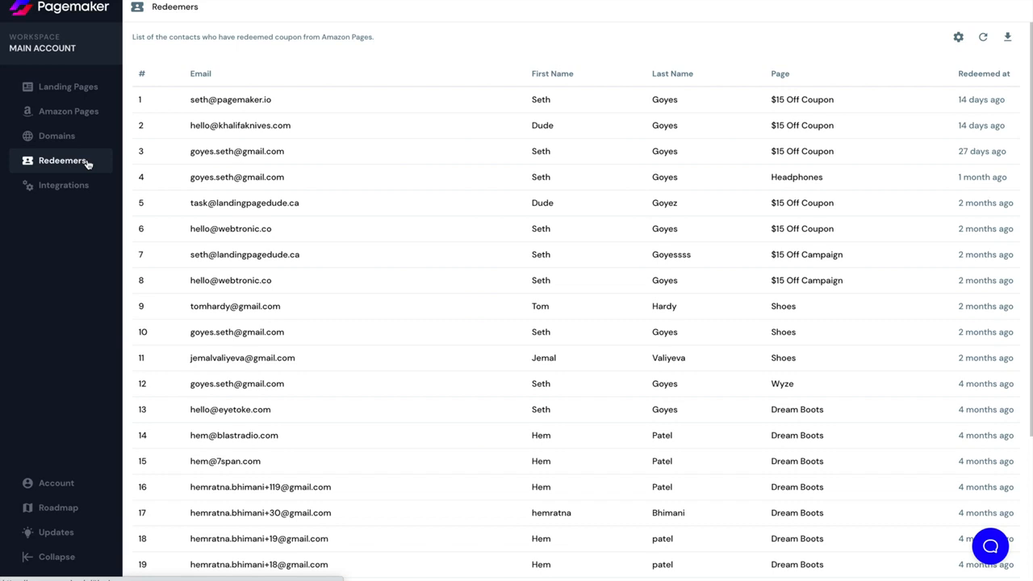
{"action": "mouse_move", "coordinate": [42, 121]}
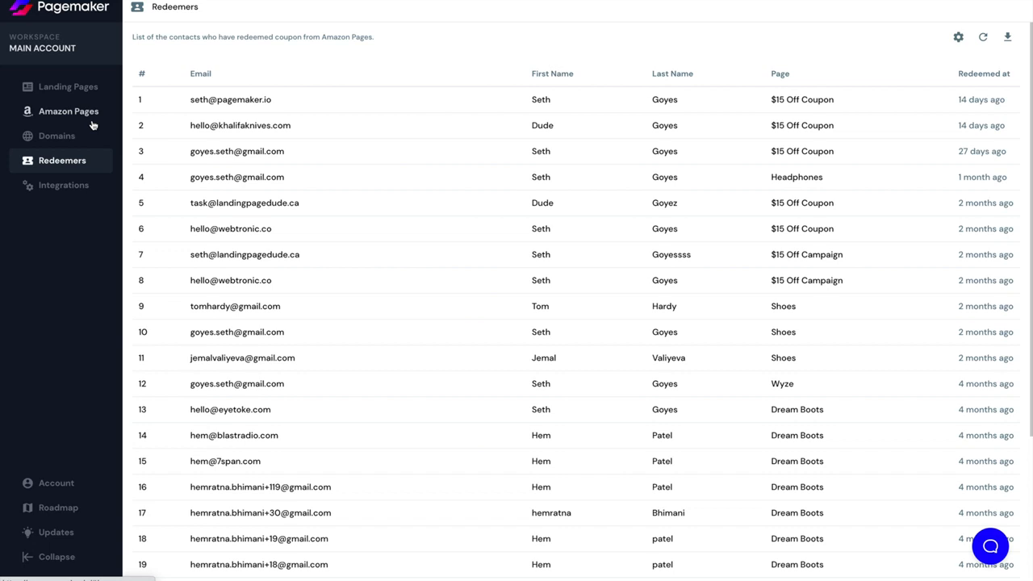
{"action": "left_click", "coordinate": [63, 184]}
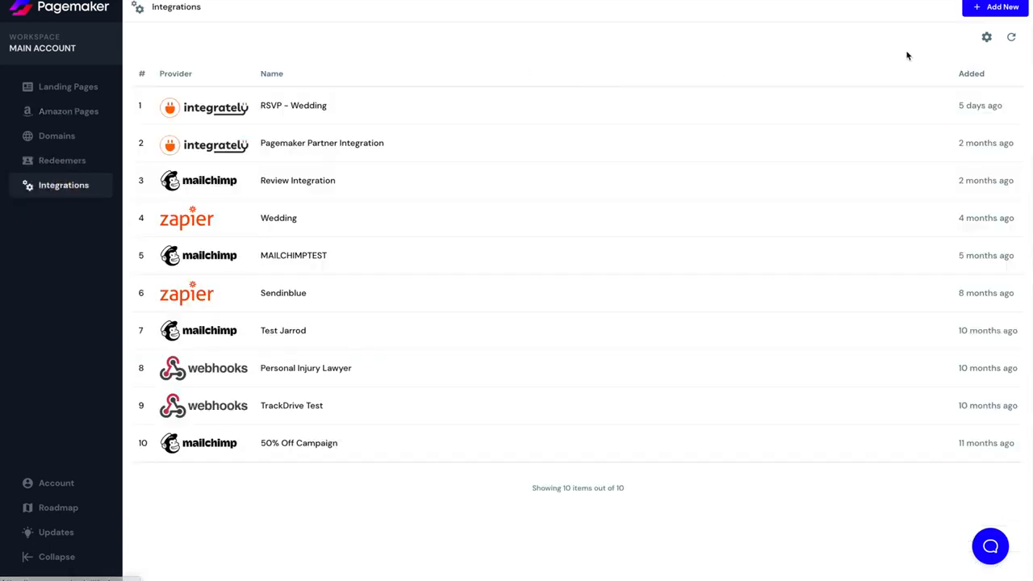
Browse the catalogue of addable integration services, then go to the Account profile page.
{"action": "left_click", "coordinate": [997, 8]}
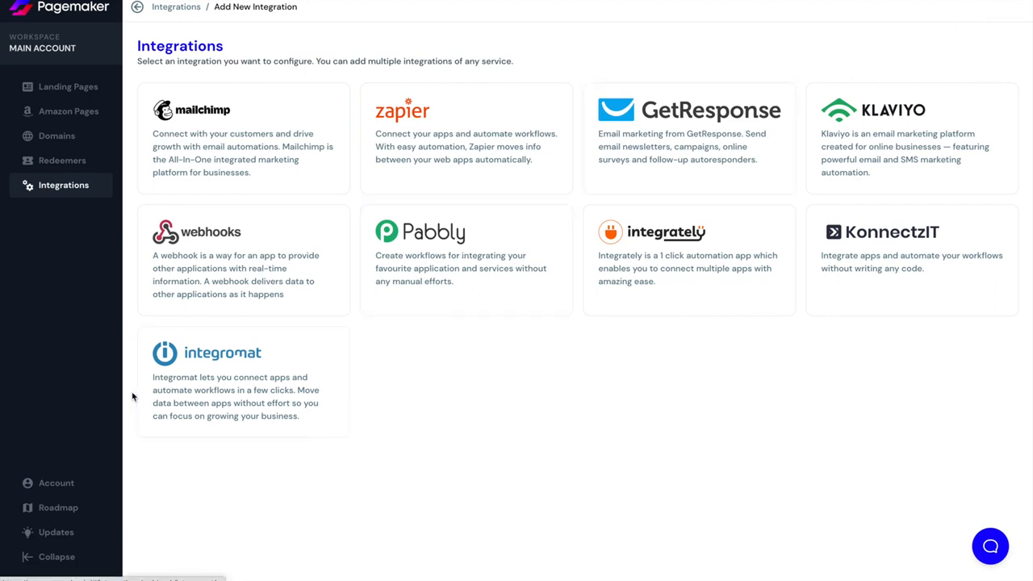
{"action": "left_click", "coordinate": [55, 483]}
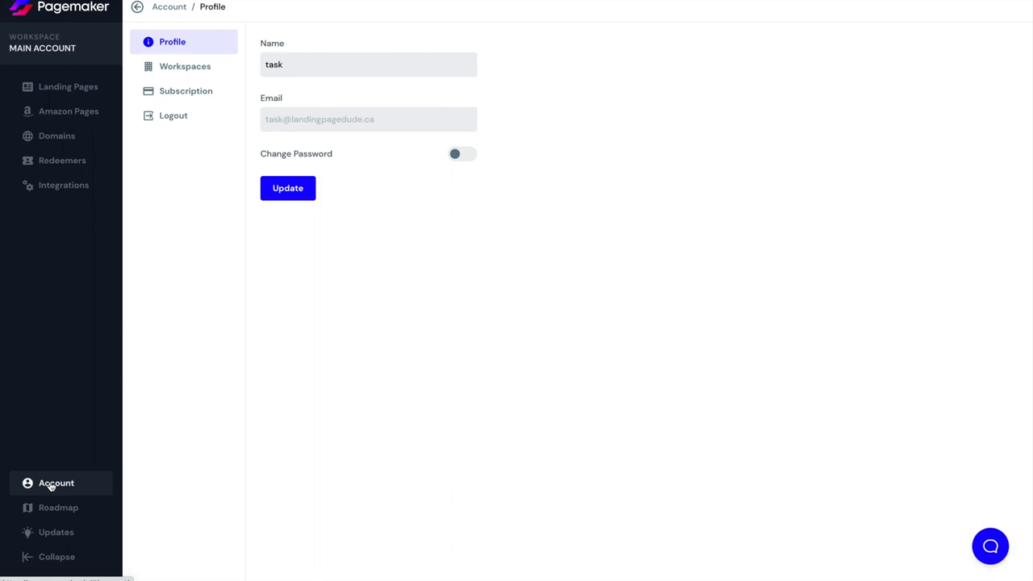
Review the account's five workspaces, then show the Tier 3 lifetime subscription details.
{"action": "left_click", "coordinate": [184, 66]}
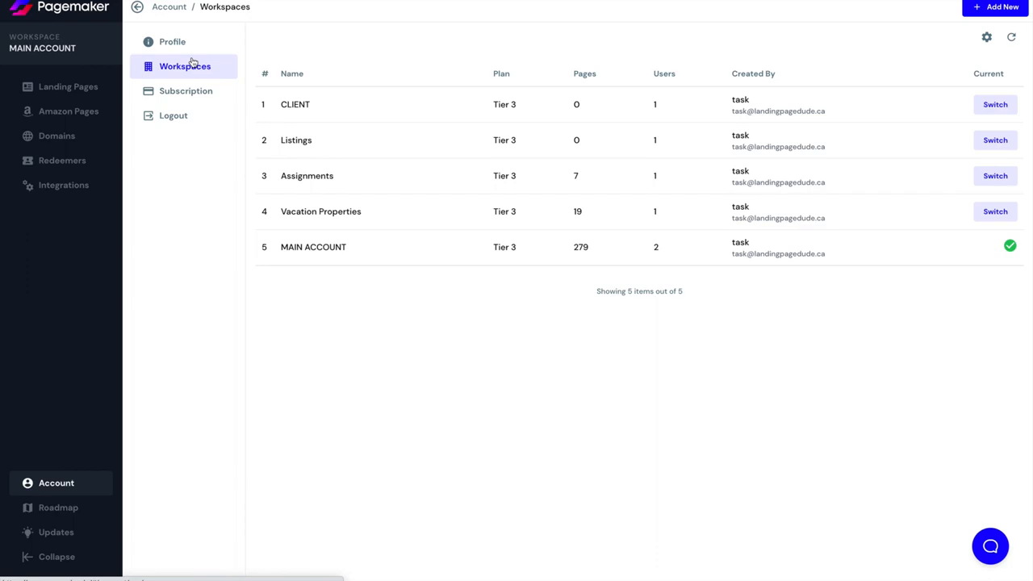
{"action": "mouse_move", "coordinate": [536, 116]}
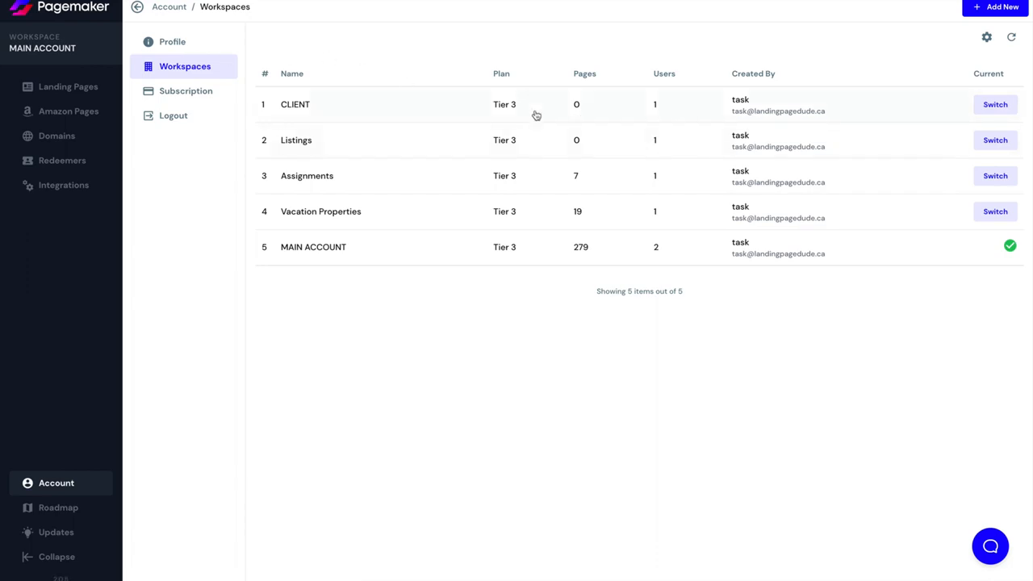
{"action": "left_click", "coordinate": [186, 90]}
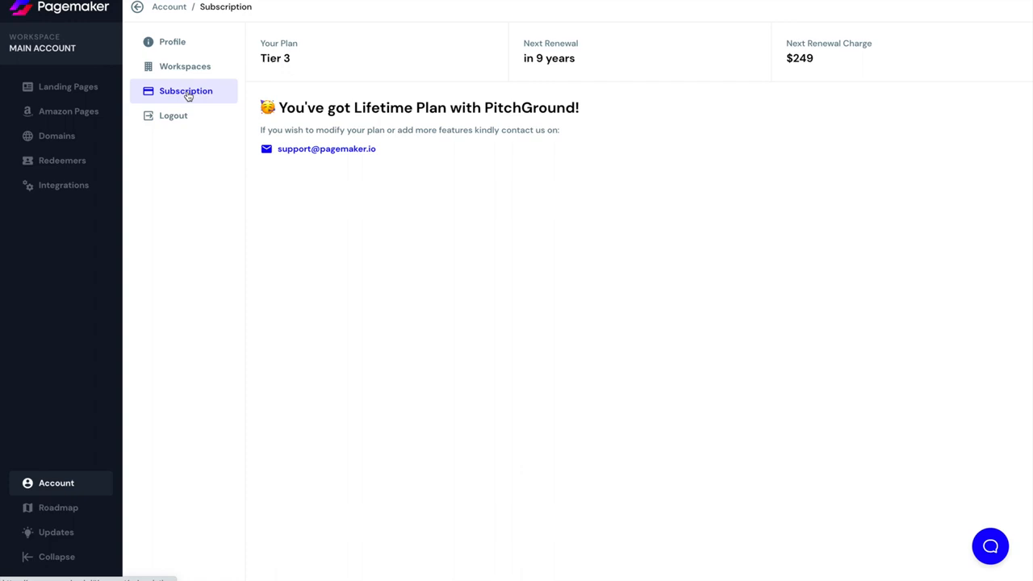
{"action": "mouse_move", "coordinate": [52, 520]}
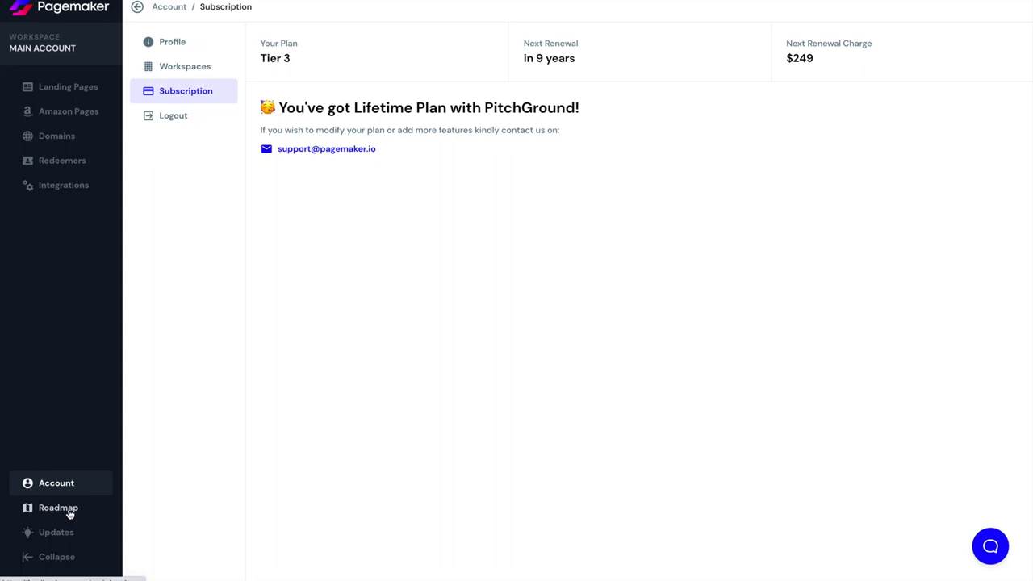
{"action": "left_click", "coordinate": [58, 506]}
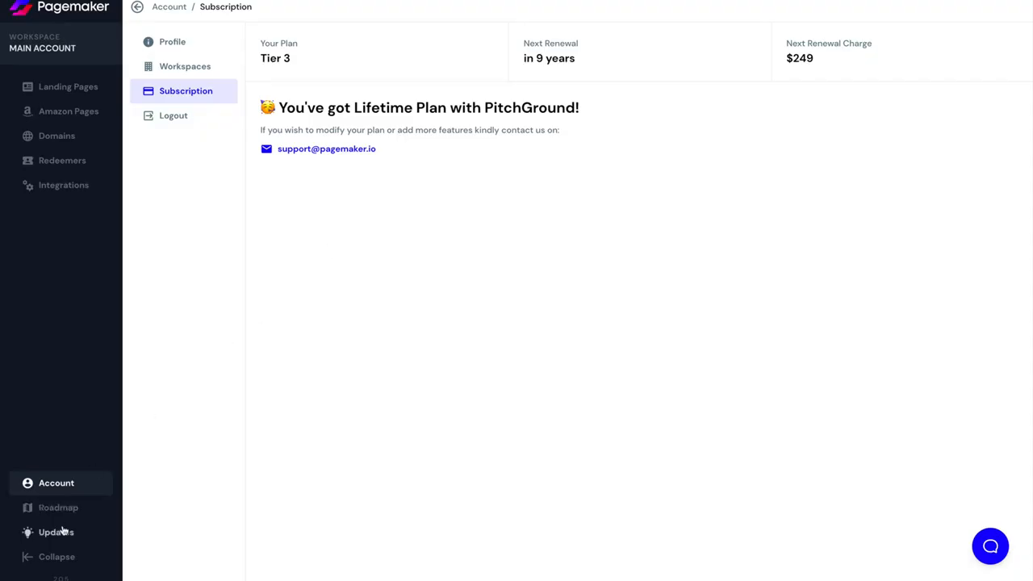
{"action": "left_click", "coordinate": [52, 533]}
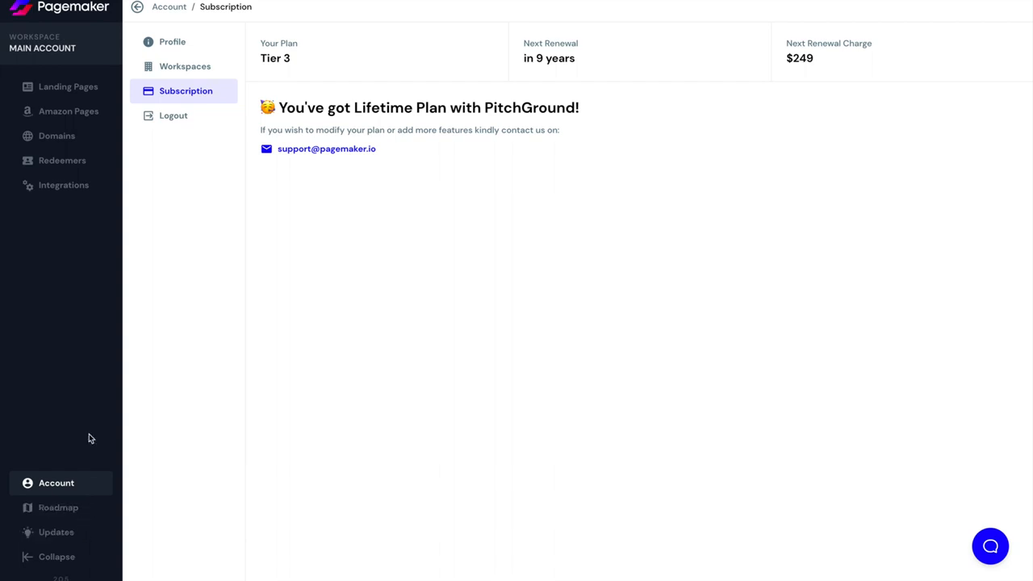
Browse the Landing Pages list and open the 'Seth and Jemal' campaign's Pages view.
{"action": "left_click", "coordinate": [66, 87]}
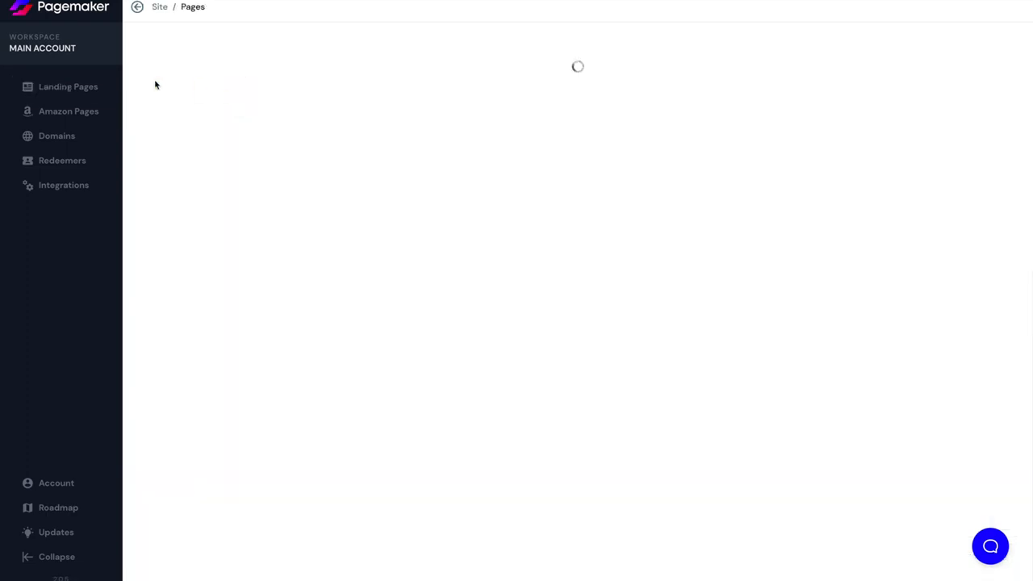
{"action": "left_click", "coordinate": [67, 87]}
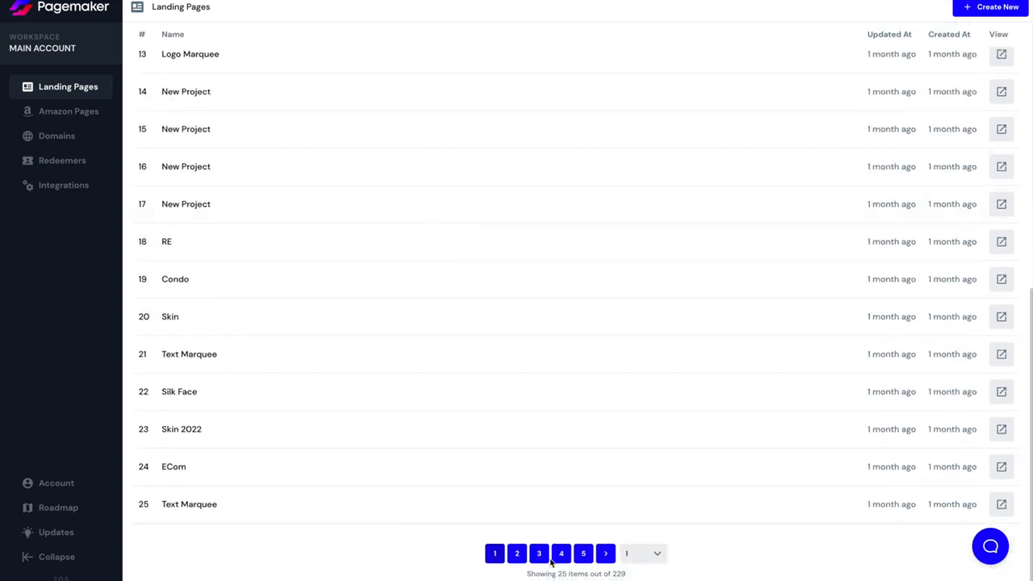
{"action": "left_click", "coordinate": [539, 552]}
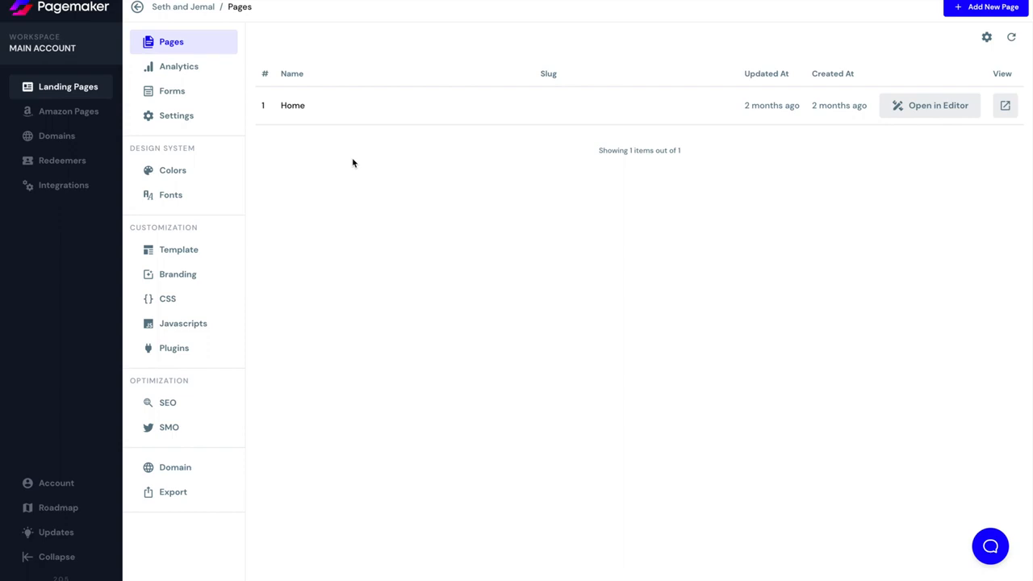
{"action": "mouse_move", "coordinate": [200, 182]}
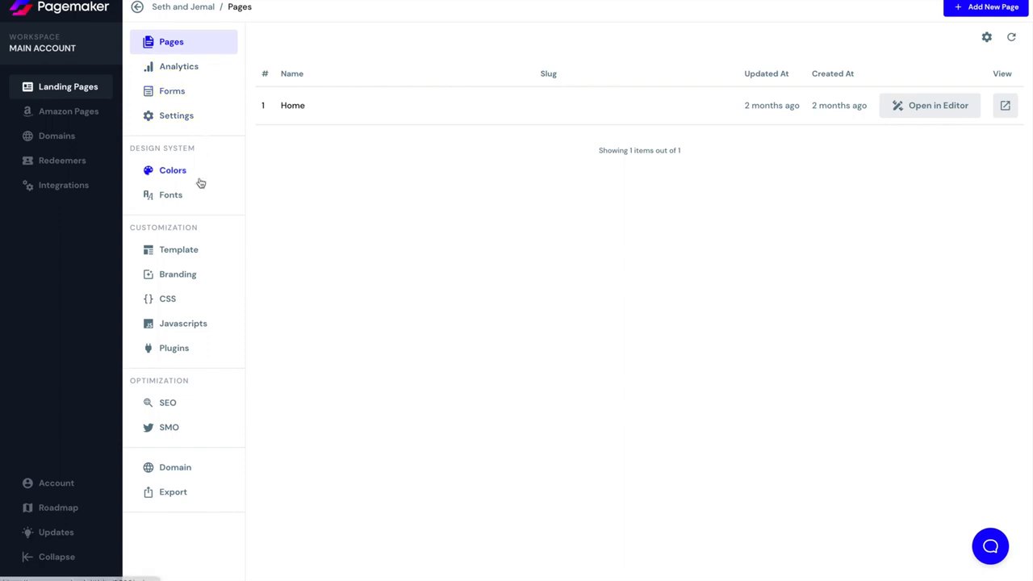
{"action": "mouse_move", "coordinate": [173, 494]}
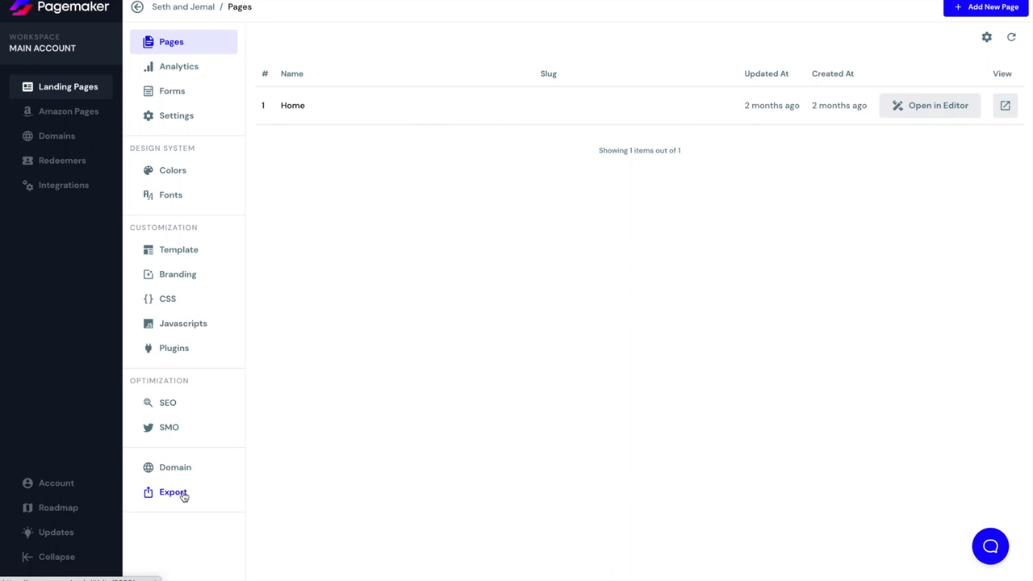
{"action": "mouse_move", "coordinate": [149, 494]}
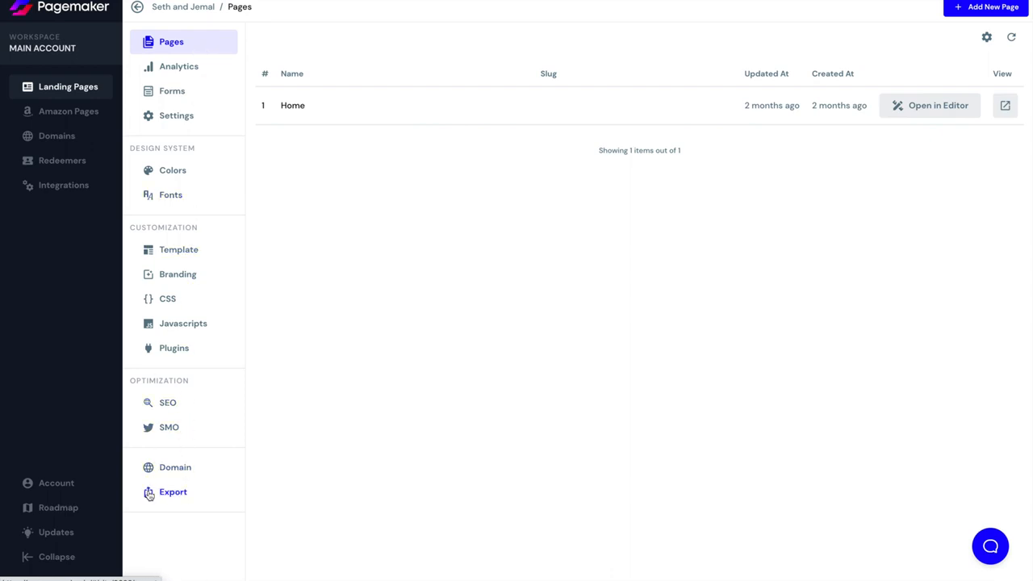
{"action": "mouse_move", "coordinate": [195, 339]}
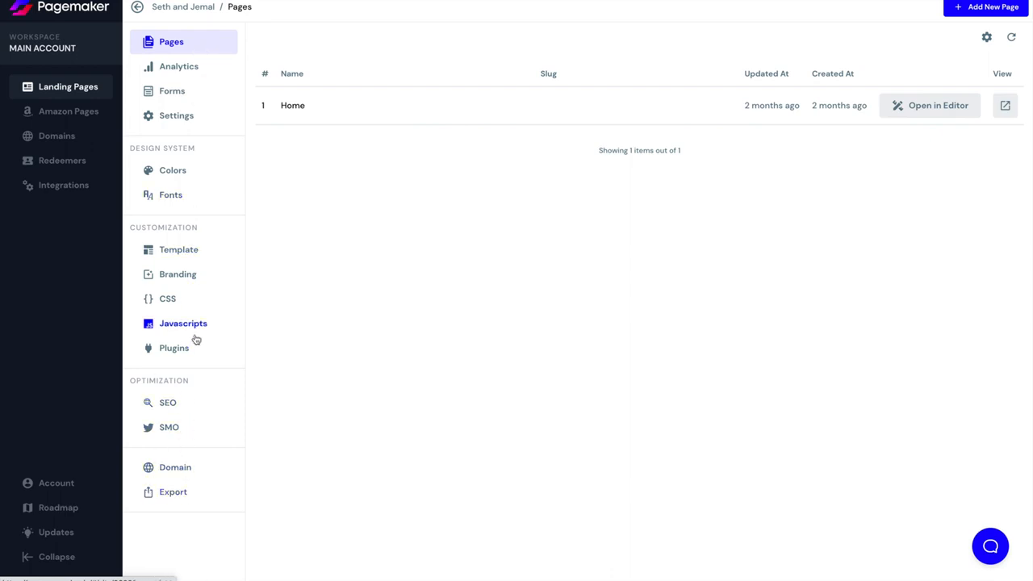
{"action": "mouse_move", "coordinate": [185, 137]}
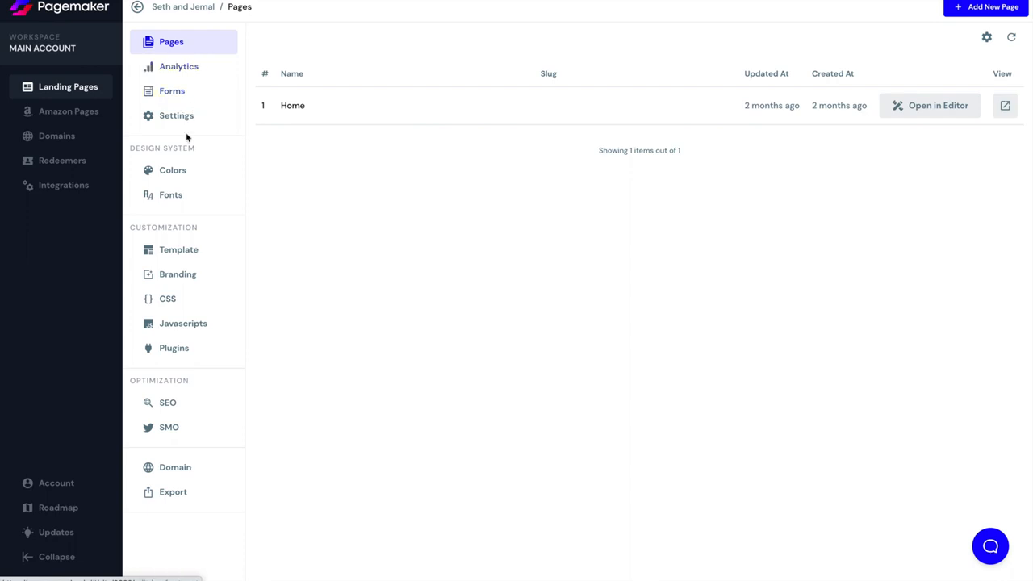
Check the campaign's empty export history, then show its domain settings with subdomain and custom domain.
{"action": "left_click", "coordinate": [171, 491]}
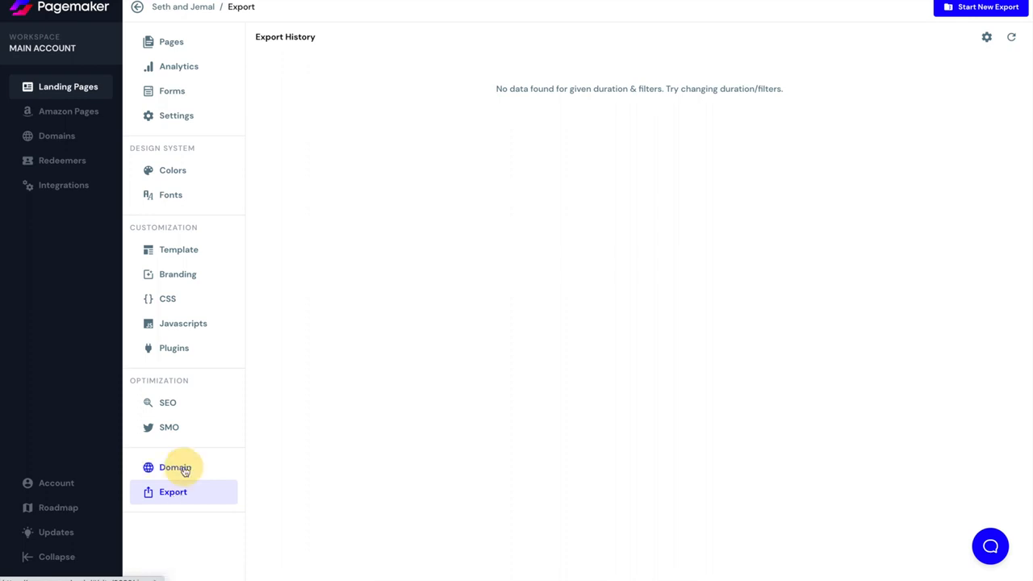
{"action": "left_click", "coordinate": [174, 468]}
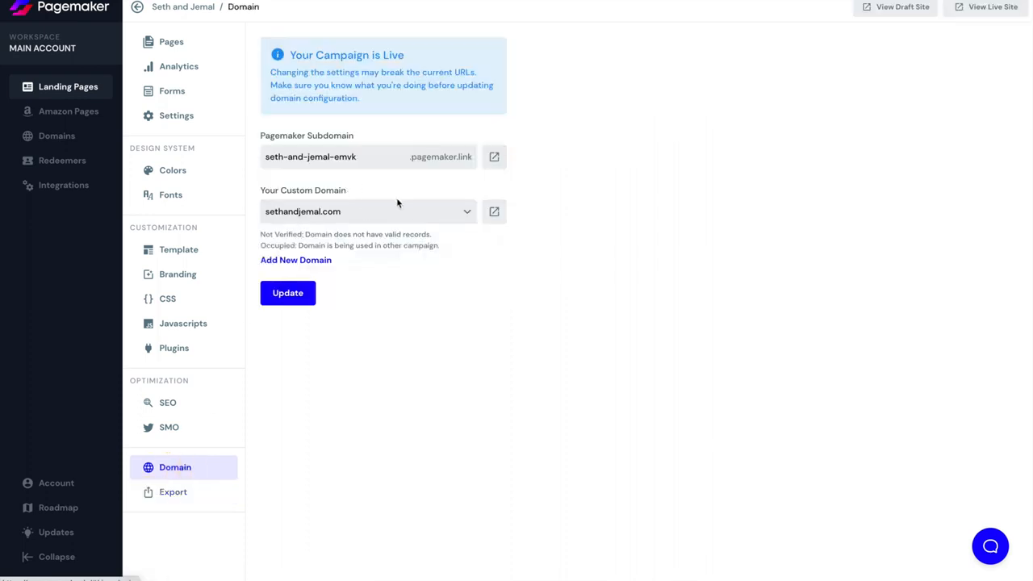
{"action": "mouse_move", "coordinate": [408, 211]}
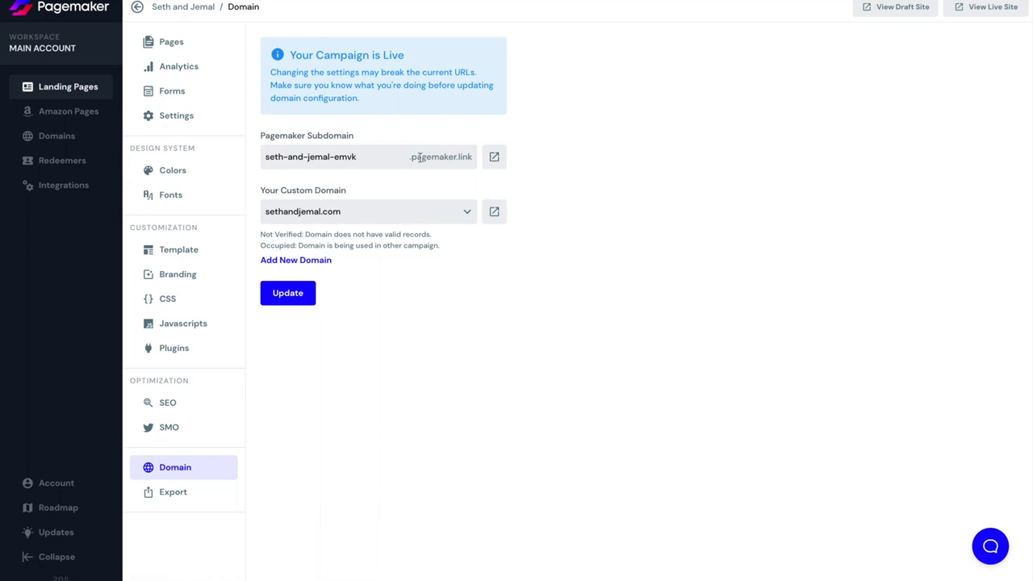
{"action": "mouse_move", "coordinate": [291, 334]}
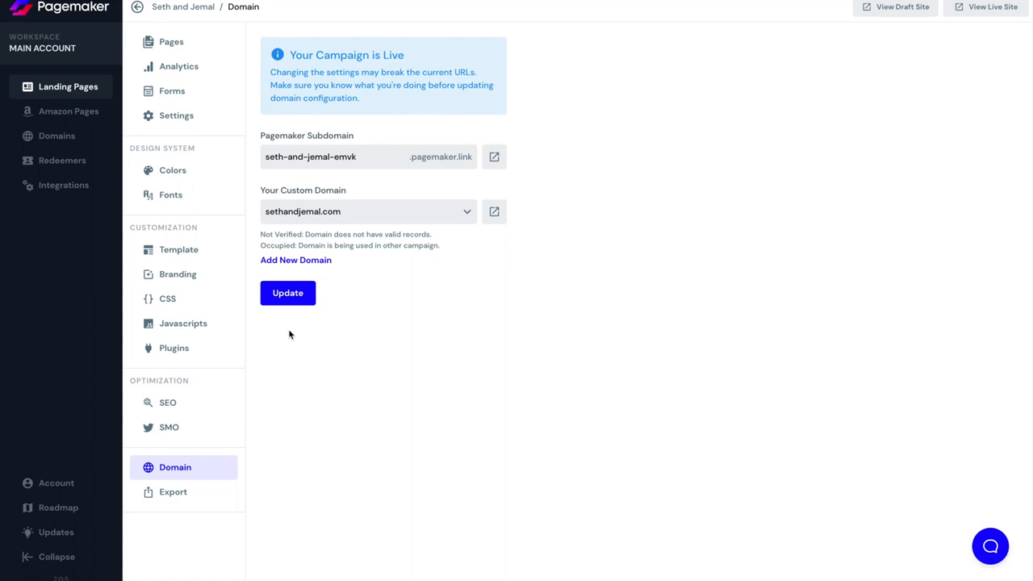
Review the campaign's social sharing image and search engine settings pages.
{"action": "left_click", "coordinate": [168, 426]}
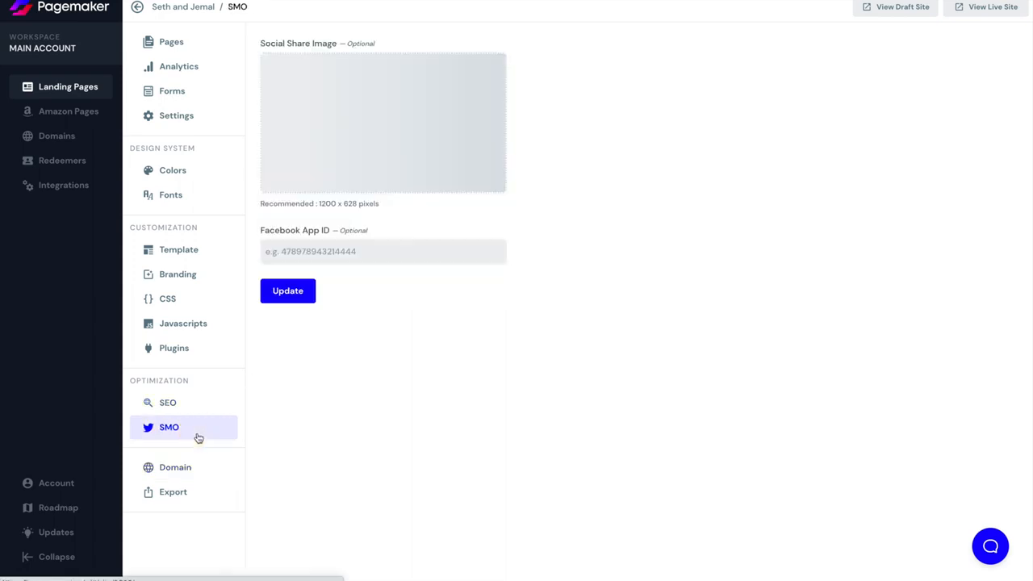
{"action": "left_click", "coordinate": [382, 122]}
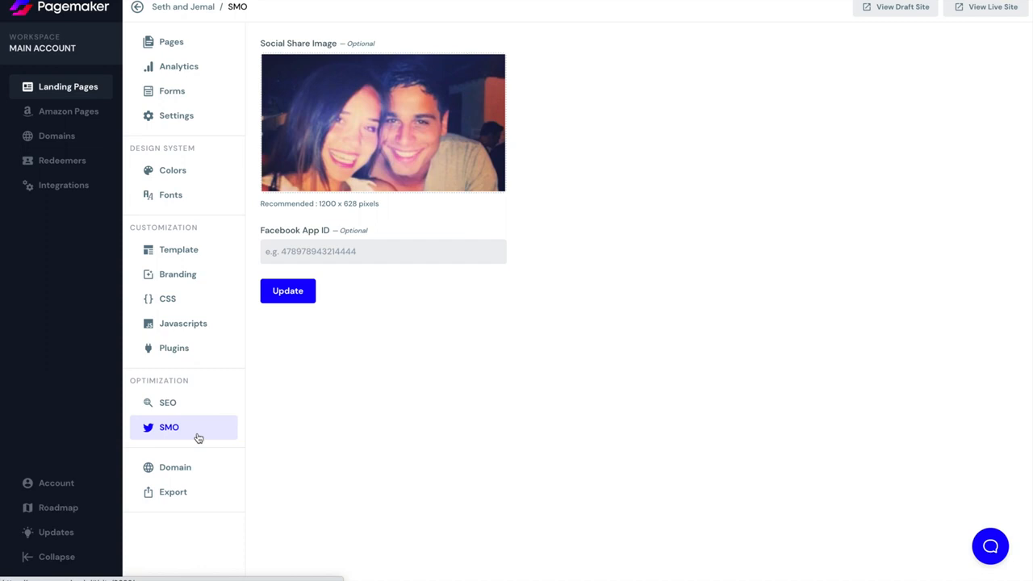
{"action": "left_click", "coordinate": [168, 404]}
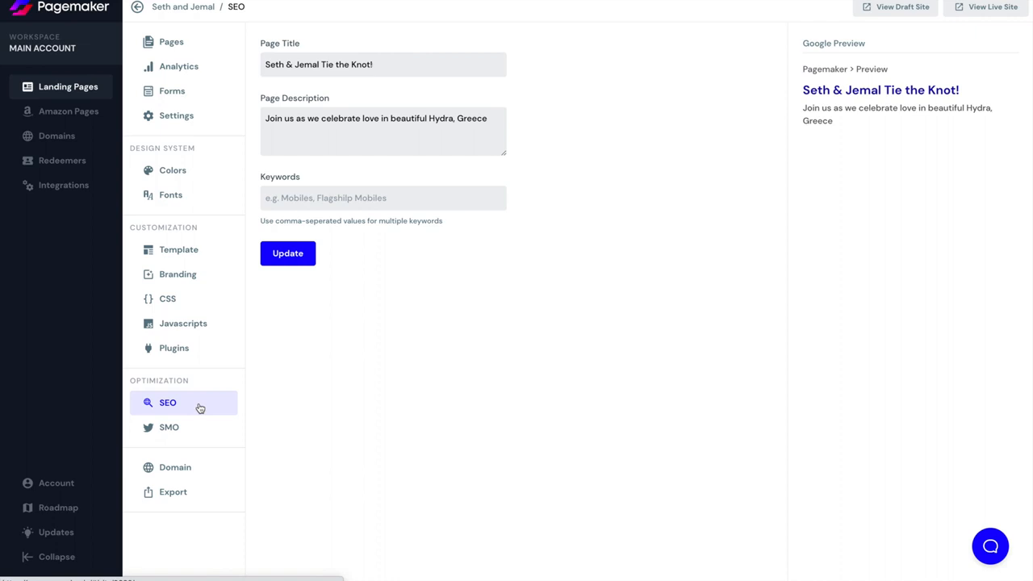
{"action": "mouse_move", "coordinate": [193, 418]}
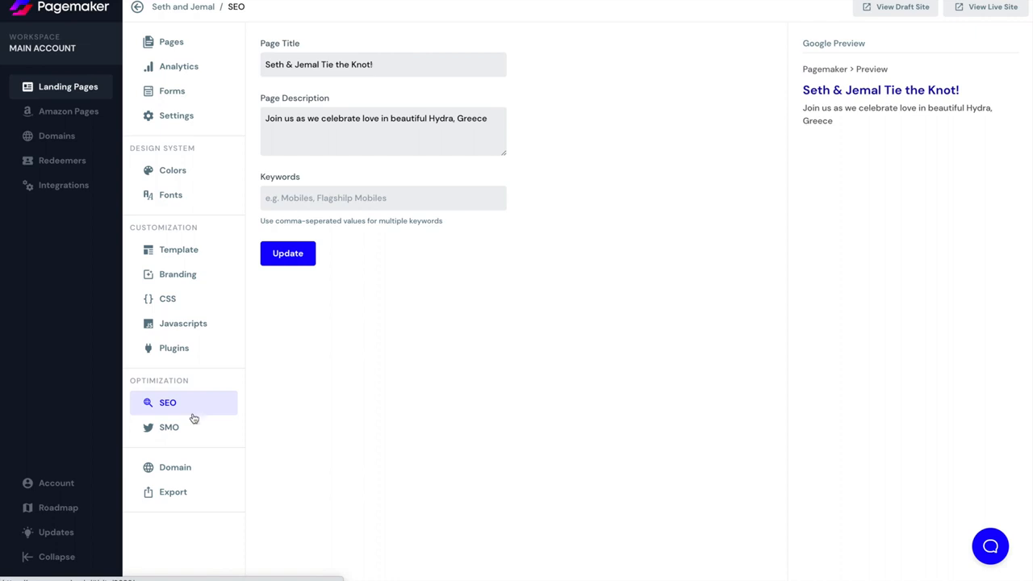
{"action": "left_click", "coordinate": [168, 426]}
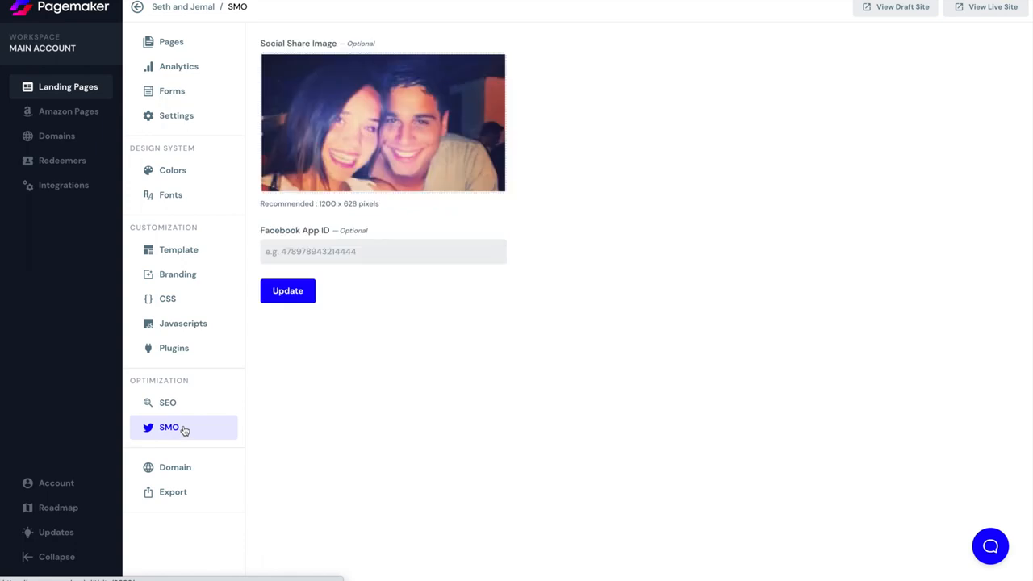
{"action": "mouse_move", "coordinate": [189, 412]}
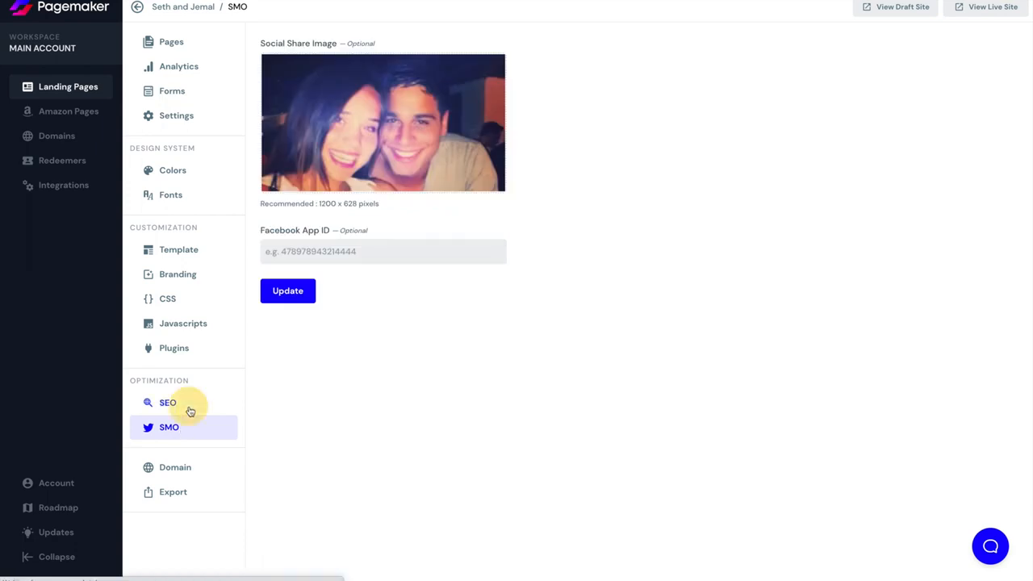
{"action": "left_click", "coordinate": [168, 401]}
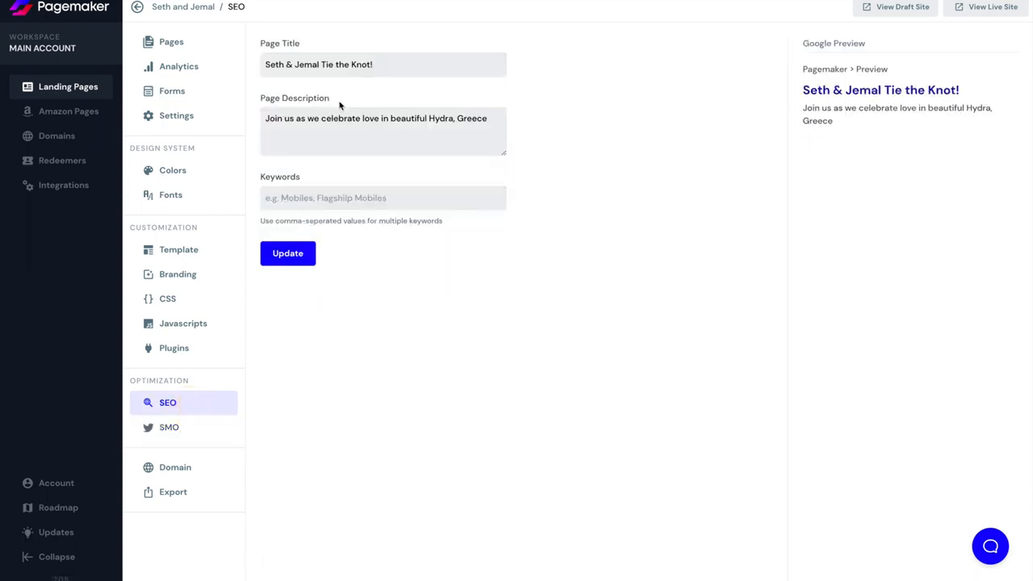
Enter 'wedding, greece, 2022' as the SEO keywords.
{"action": "left_click", "coordinate": [383, 197]}
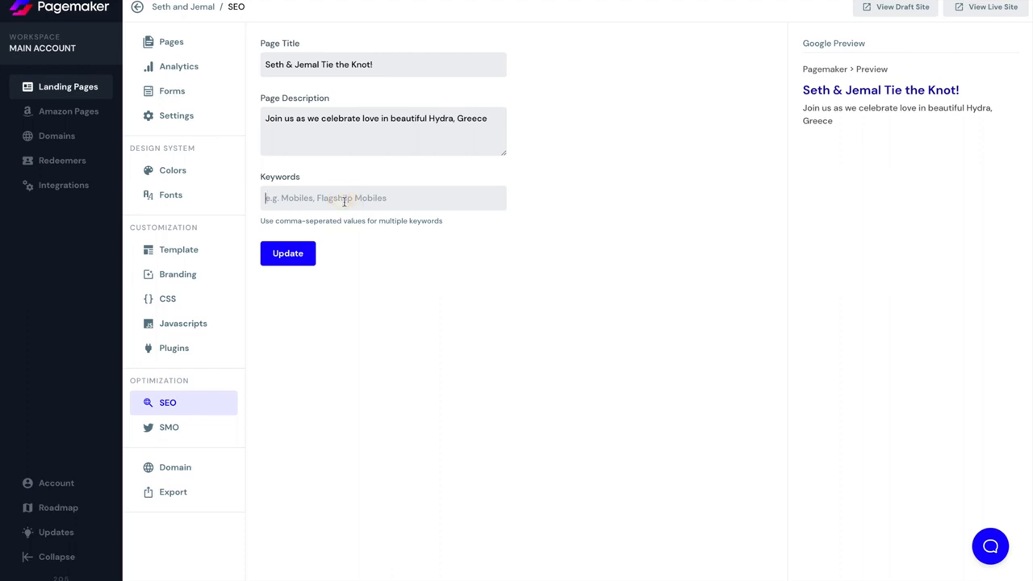
{"action": "type", "text": "wedding,"}
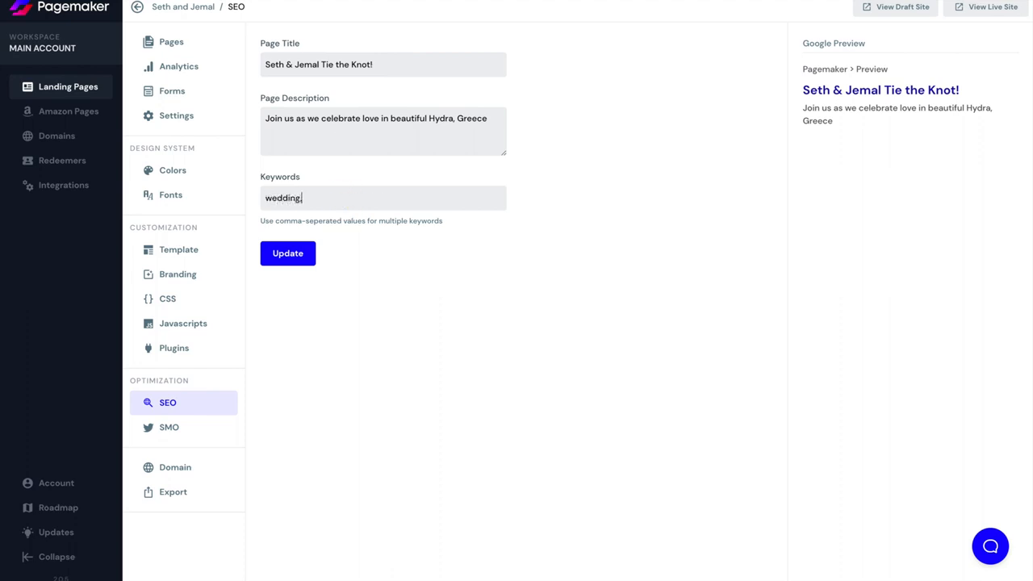
{"action": "type", "text": "greece,"}
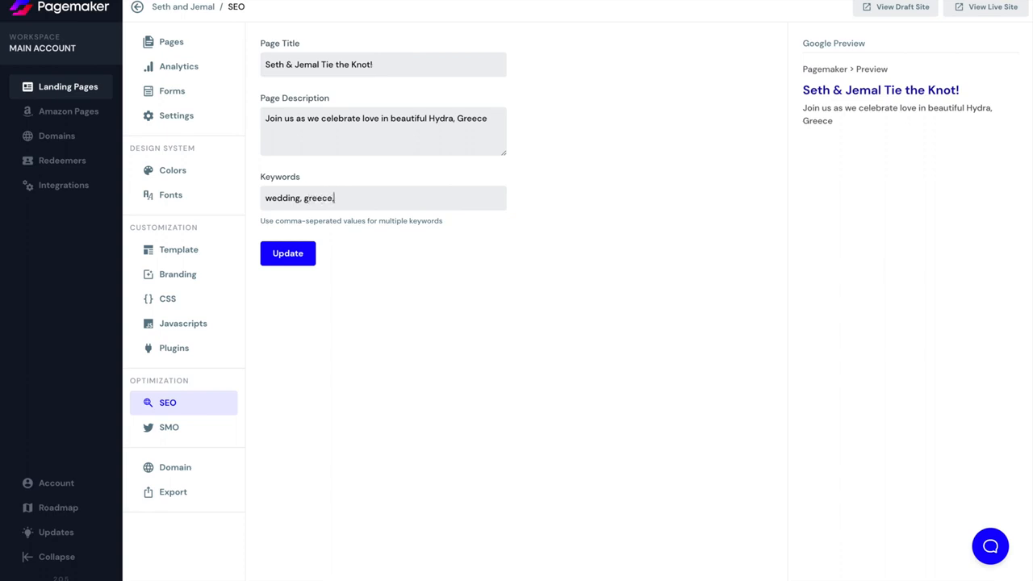
{"action": "type", "text": "2022"}
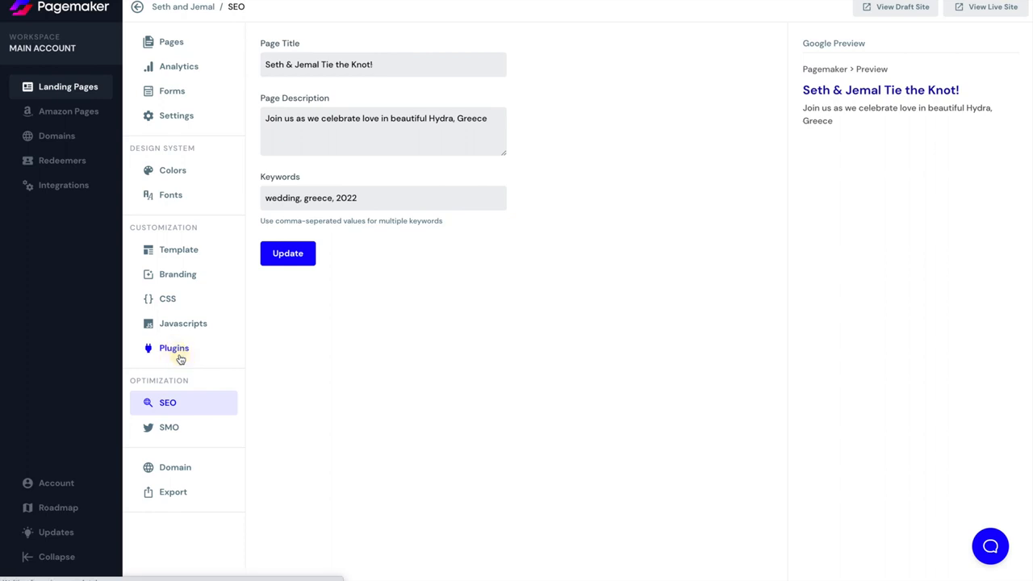
Show the campaign's plugins list with Facebook Pixel and Google Analytics.
{"action": "left_click", "coordinate": [175, 349]}
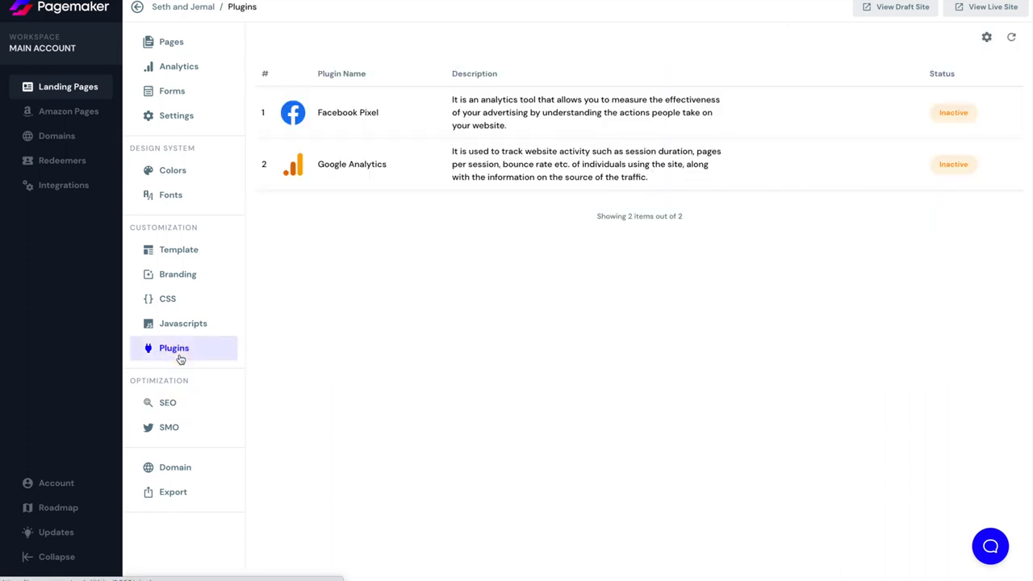
{"action": "mouse_move", "coordinate": [556, 239]}
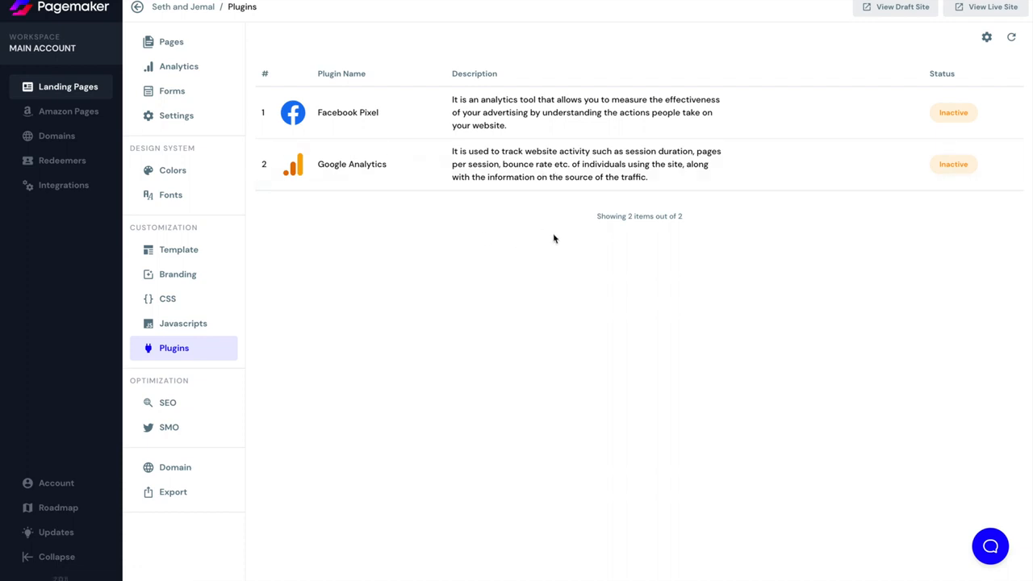
{"action": "mouse_move", "coordinate": [542, 248]}
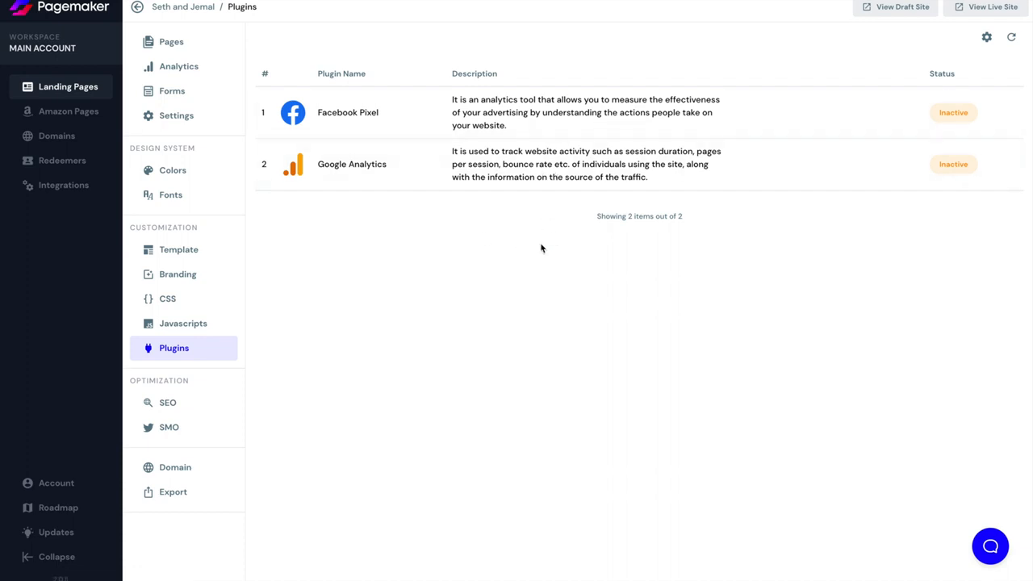
{"action": "mouse_move", "coordinate": [413, 127]}
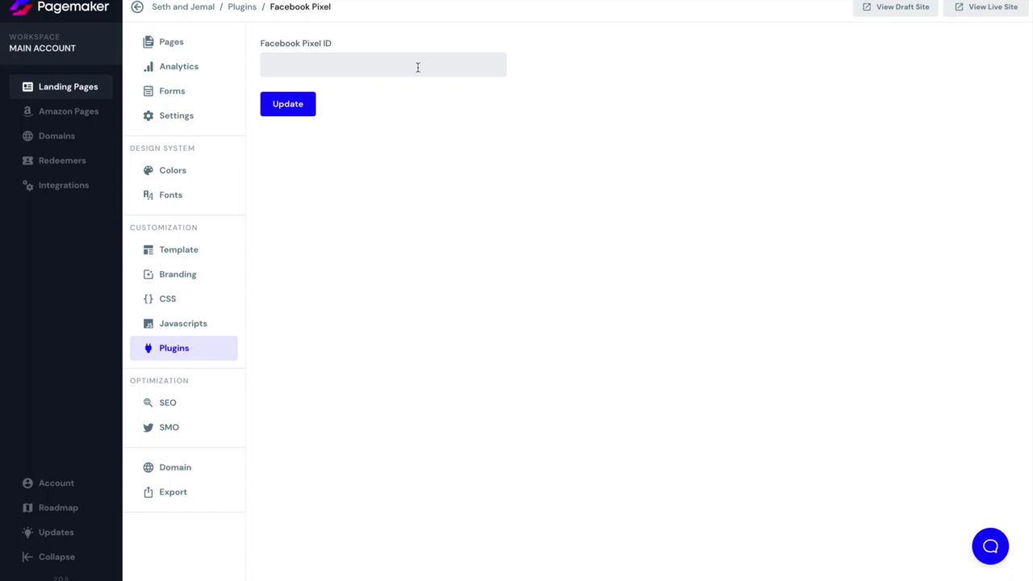
{"action": "mouse_move", "coordinate": [252, 329]}
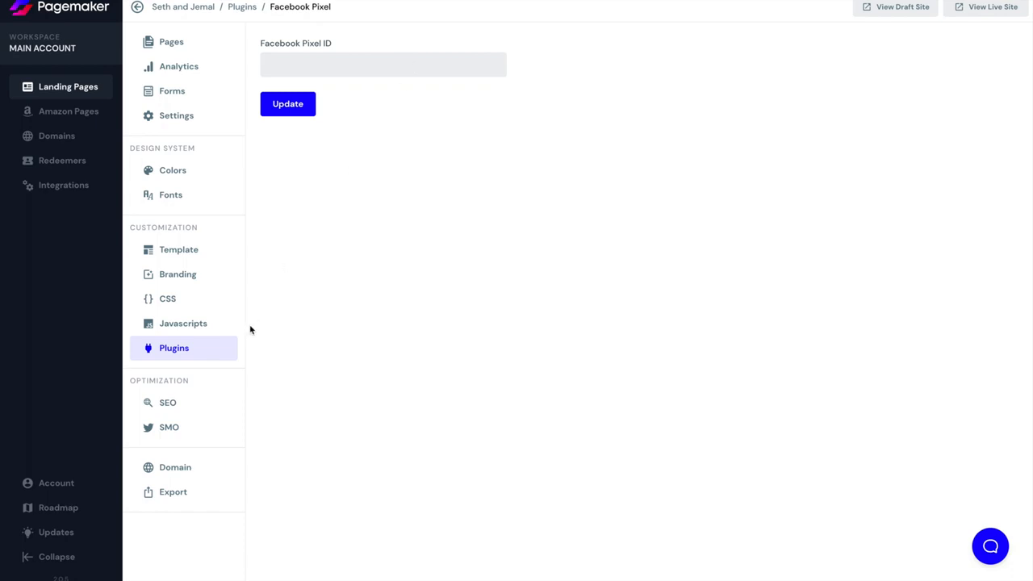
Draft a new custom script named 'Live Chat', then leave it for the site-wide CSS editor.
{"action": "left_click", "coordinate": [184, 323]}
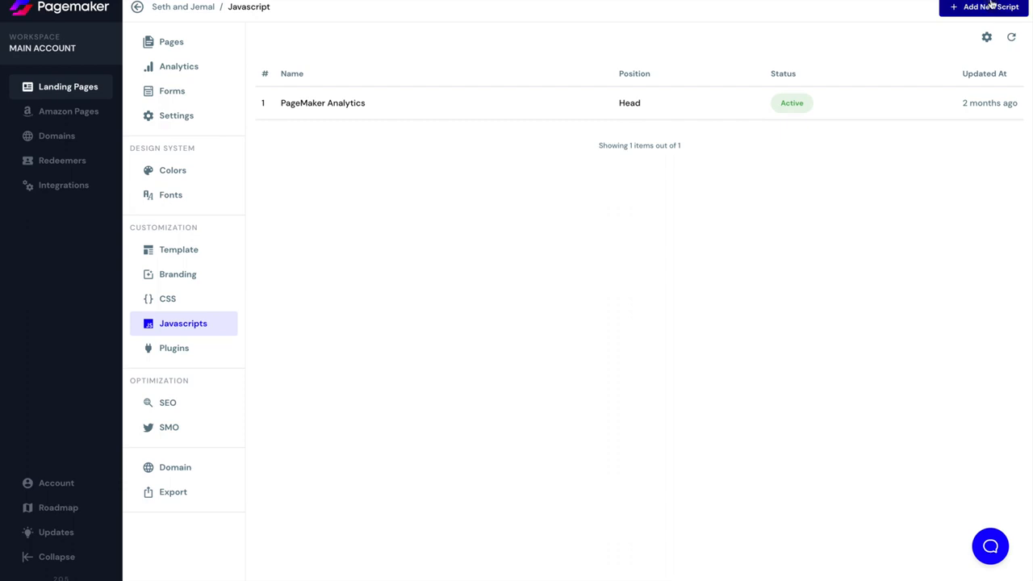
{"action": "left_click", "coordinate": [985, 10]}
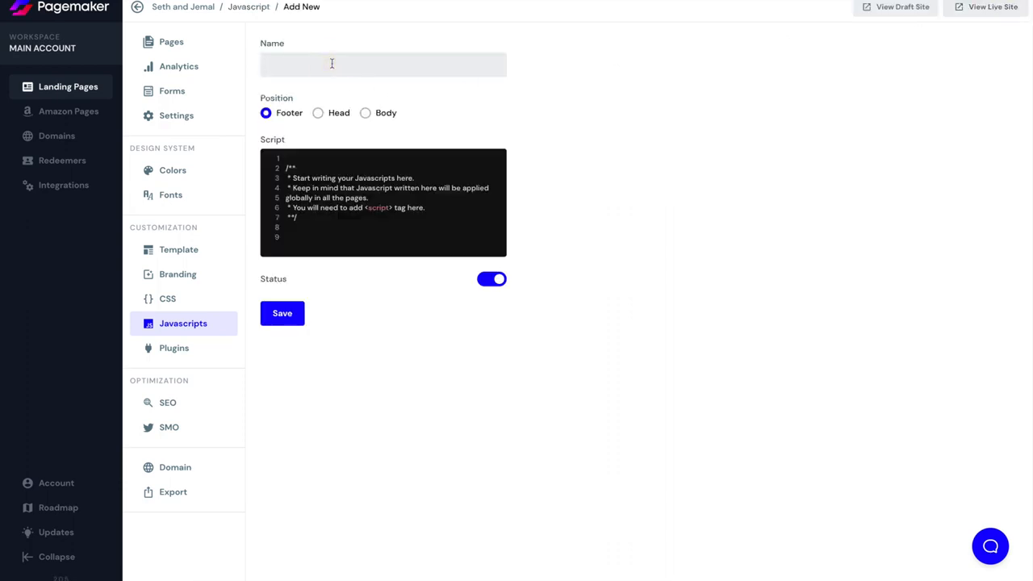
{"action": "type", "text": "Live Chat"}
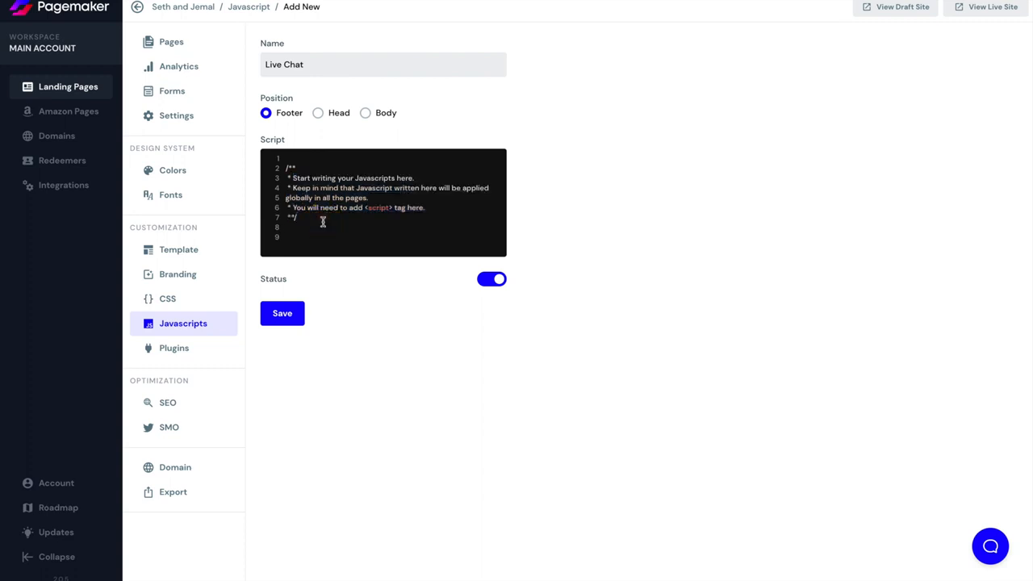
{"action": "left_click", "coordinate": [168, 298]}
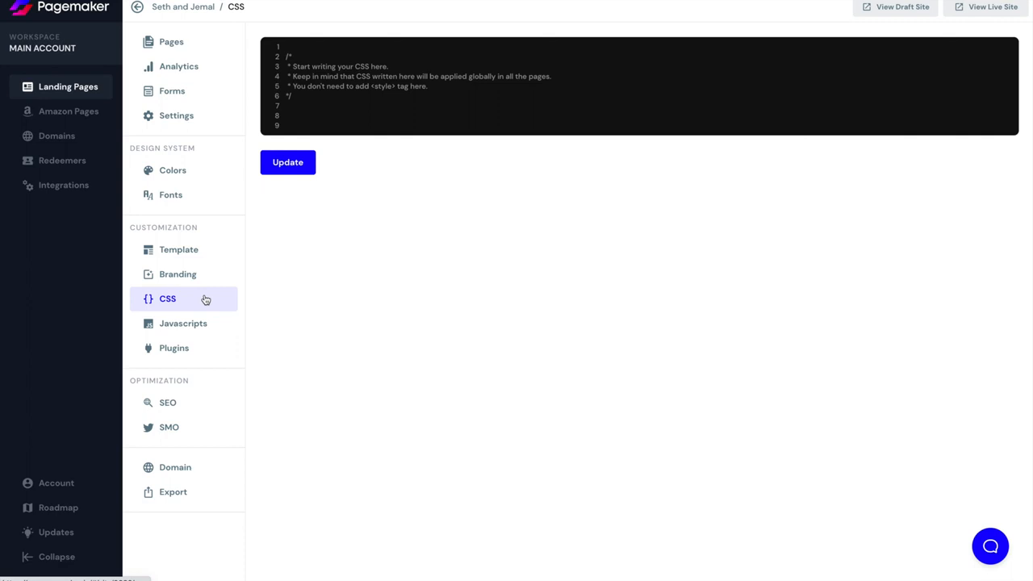
View the optional favicon on the Branding page, then show the gallery of landing page designs.
{"action": "left_click", "coordinate": [178, 274]}
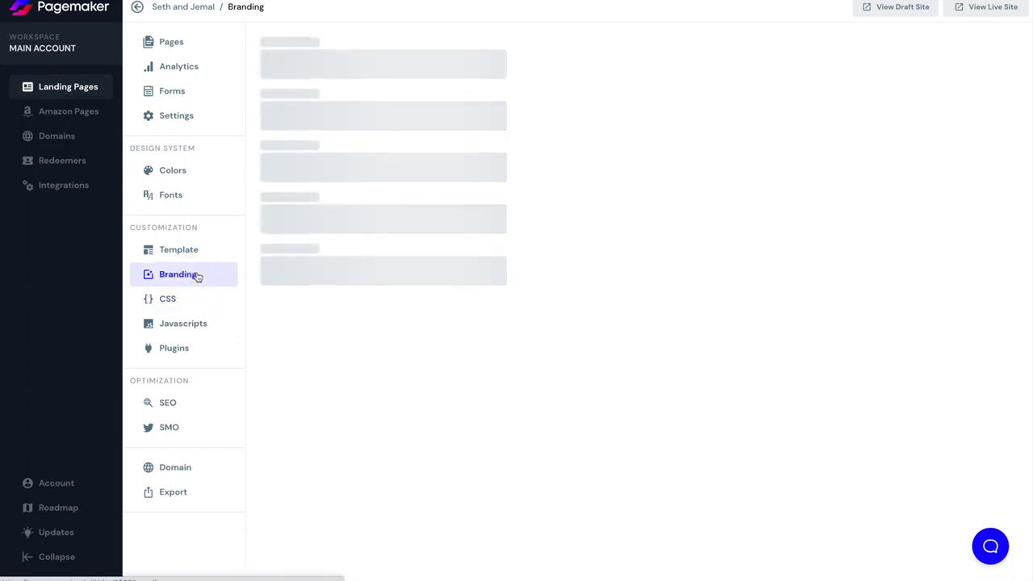
{"action": "left_click", "coordinate": [177, 274]}
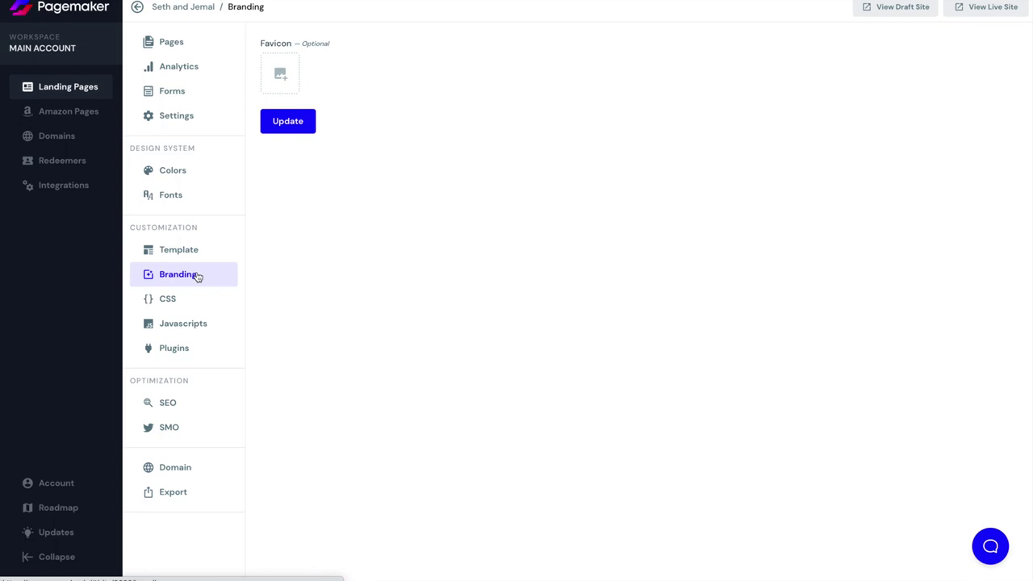
{"action": "left_click", "coordinate": [177, 248]}
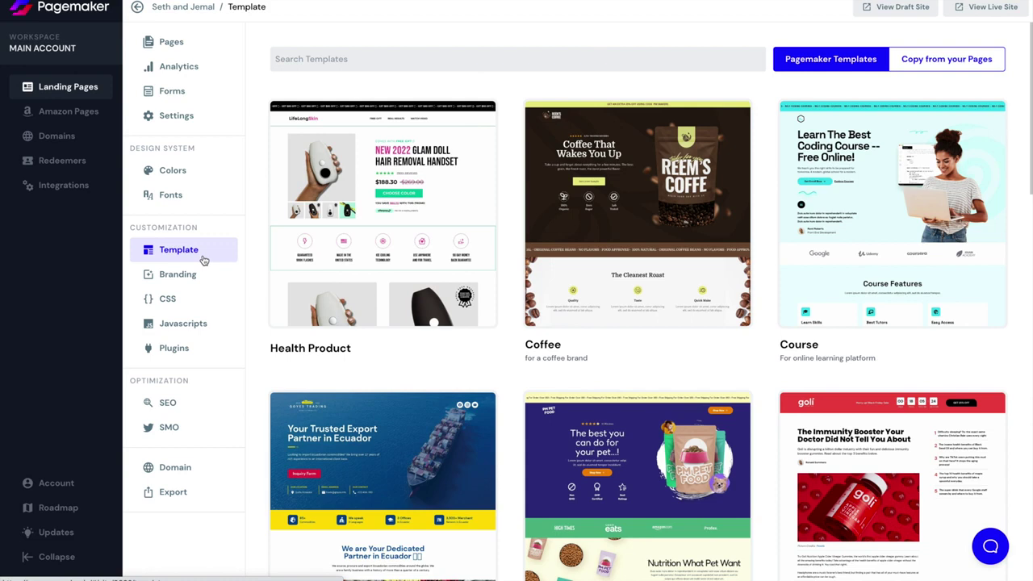
Review the Display Font Family choices and keep DM Sans for display and body text.
{"action": "left_click", "coordinate": [171, 194]}
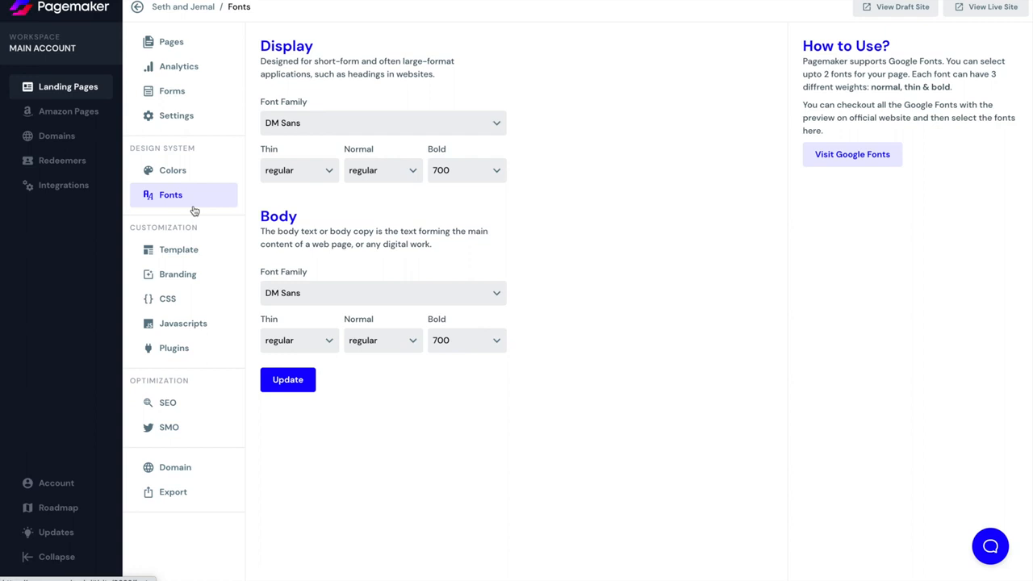
{"action": "mouse_move", "coordinate": [468, 119]}
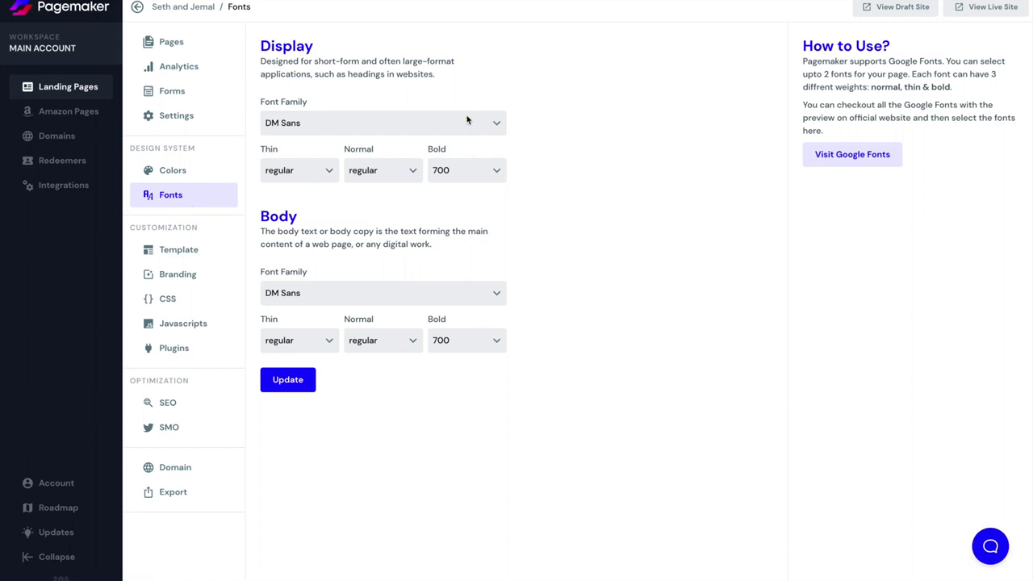
{"action": "left_click", "coordinate": [381, 123]}
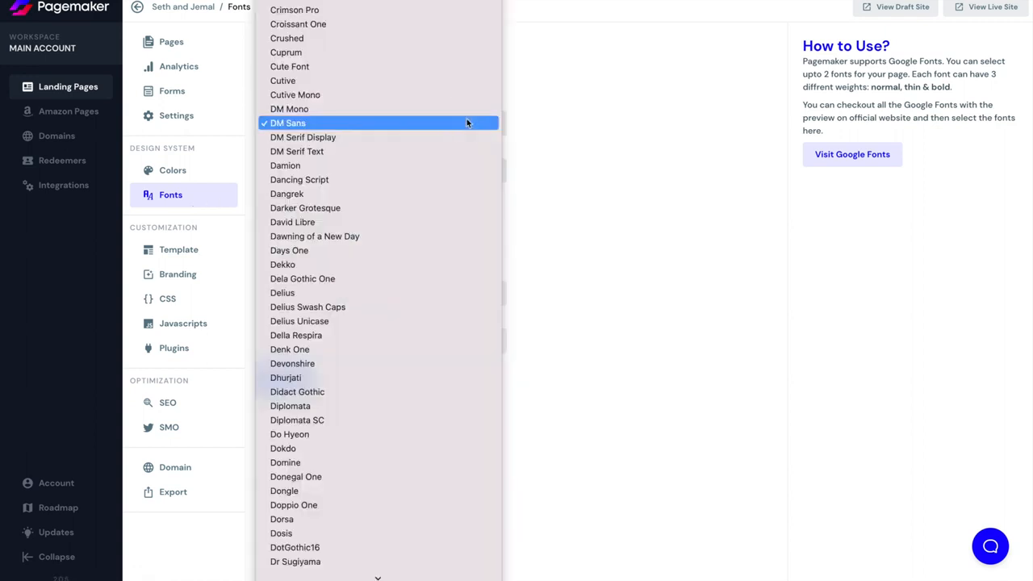
{"action": "left_click", "coordinate": [288, 123]}
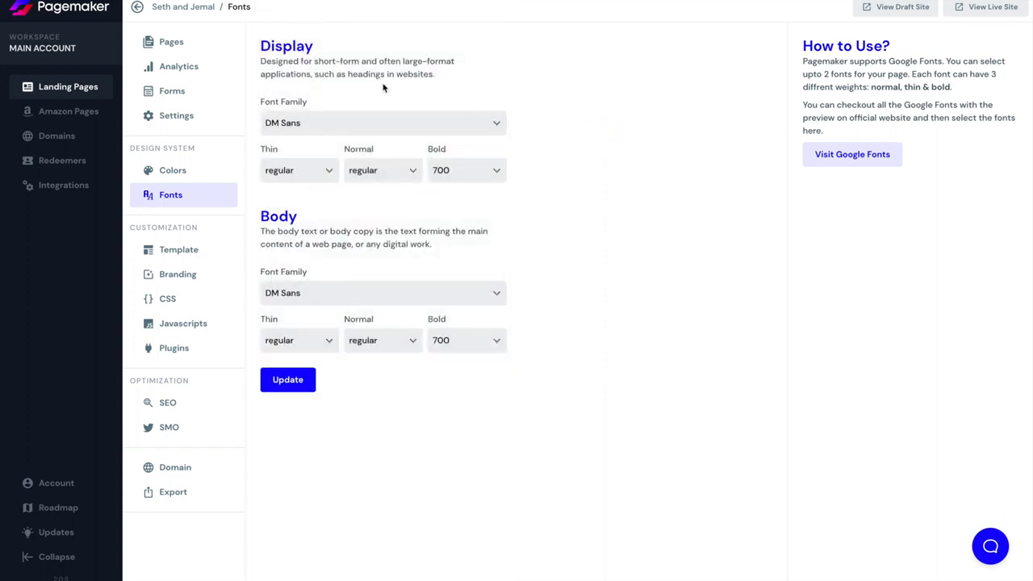
{"action": "mouse_move", "coordinate": [192, 158]}
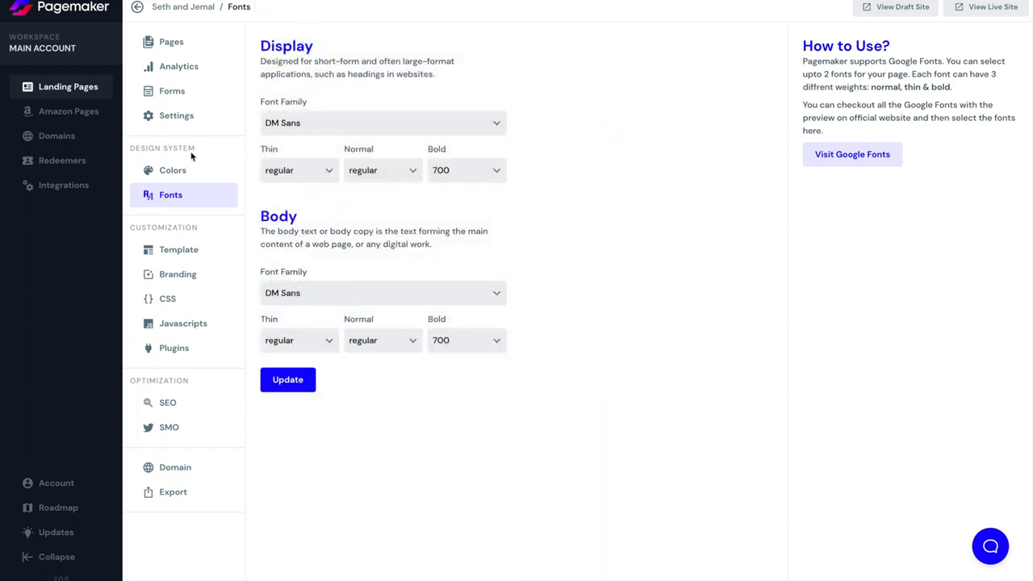
Look over the brand colour palettes, then show the site name and Greece wedding description in Settings.
{"action": "left_click", "coordinate": [173, 171]}
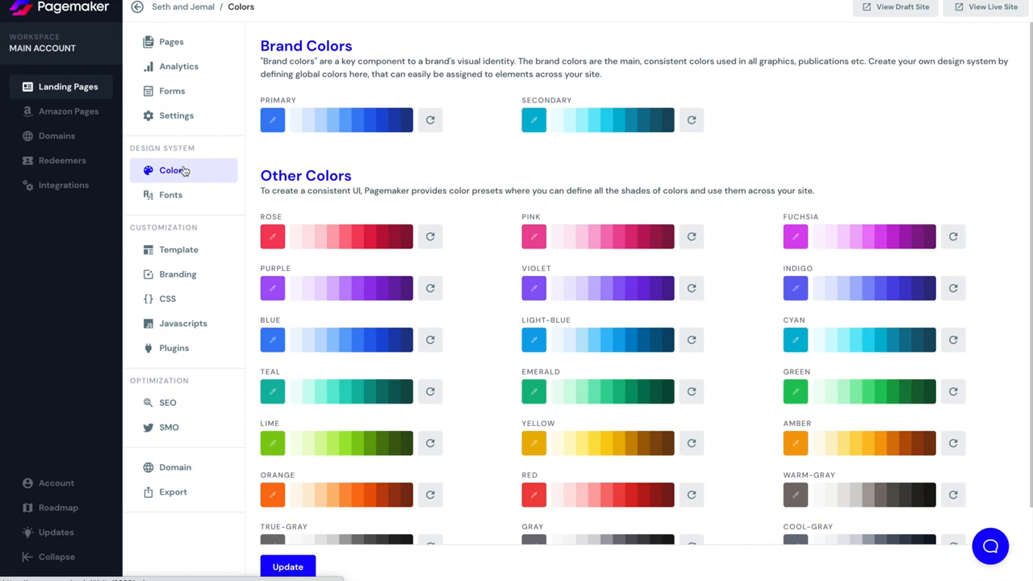
{"action": "mouse_move", "coordinate": [365, 192]}
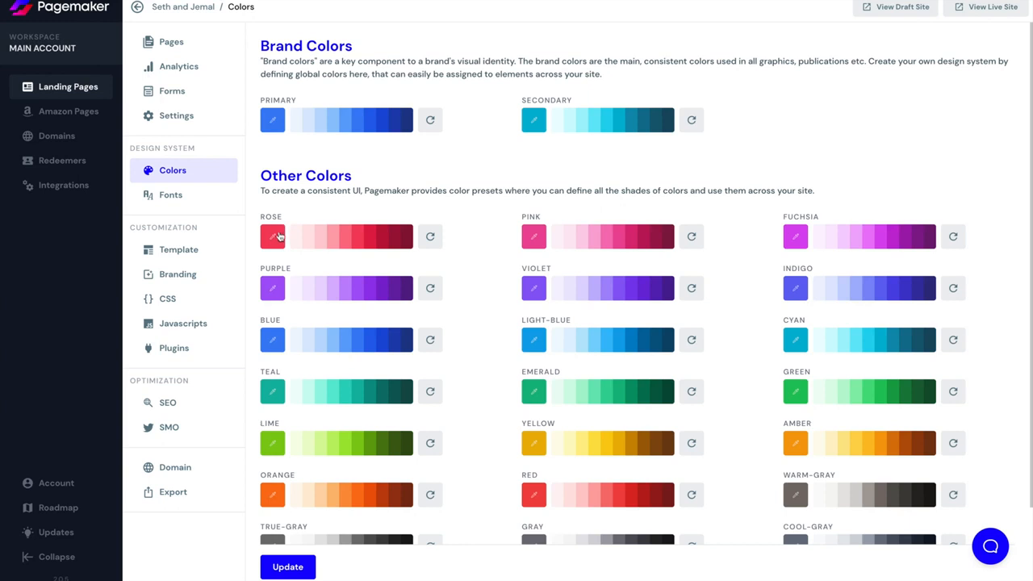
{"action": "mouse_move", "coordinate": [326, 368]}
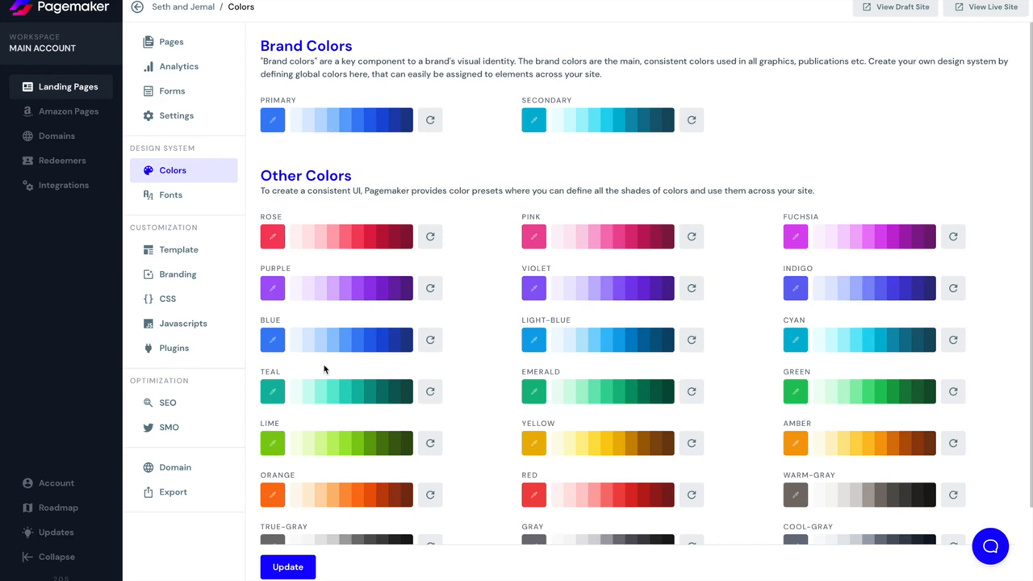
{"action": "mouse_move", "coordinate": [187, 166]}
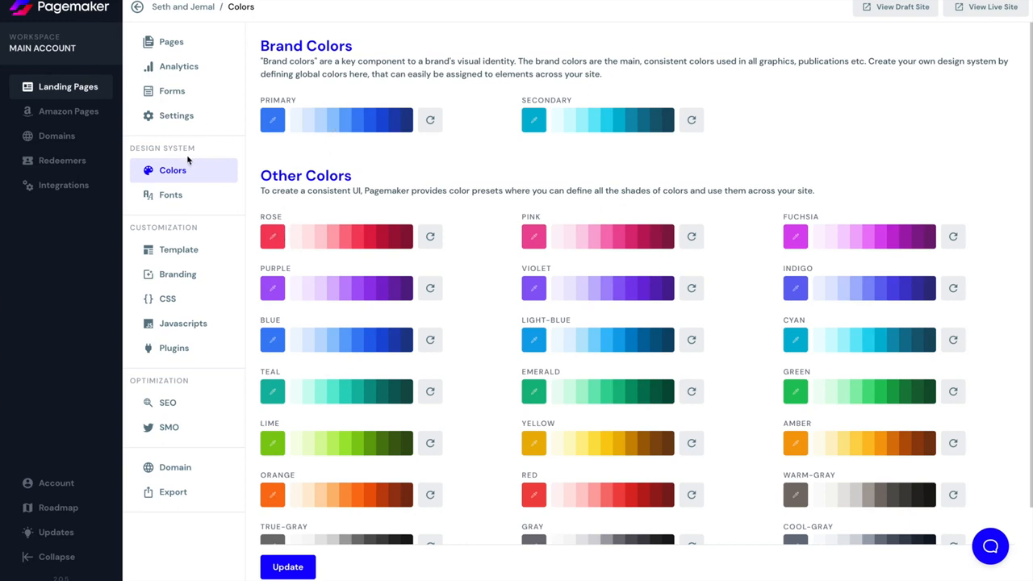
{"action": "left_click", "coordinate": [176, 116]}
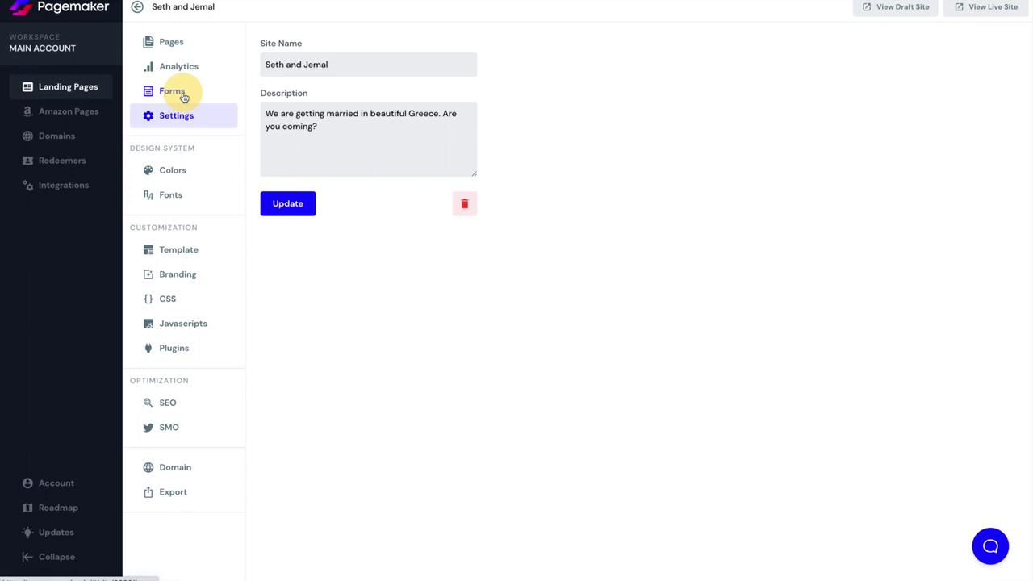
Show the forms list with RSVP Form (12 entries) and Form (55 entries).
{"action": "left_click", "coordinate": [171, 90]}
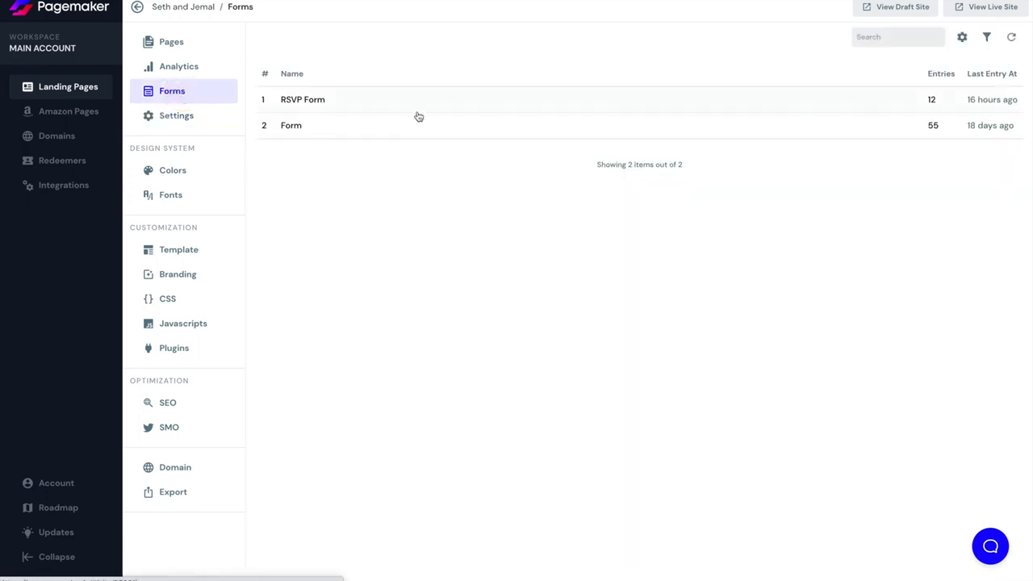
{"action": "mouse_move", "coordinate": [426, 119]}
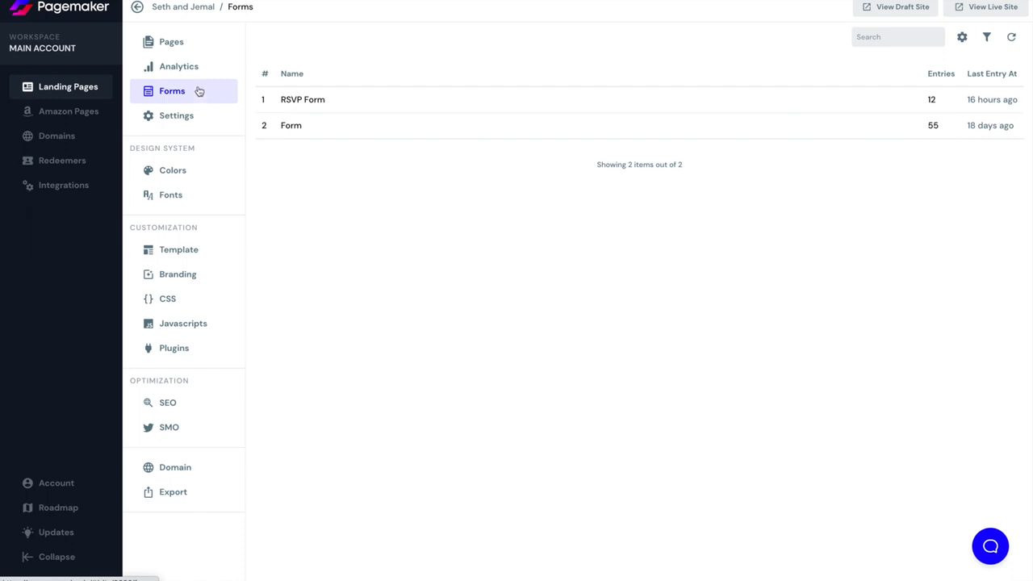
Show the analytics dashboard: 780 views, 527 unique views, 67 form submissions.
{"action": "left_click", "coordinate": [177, 67]}
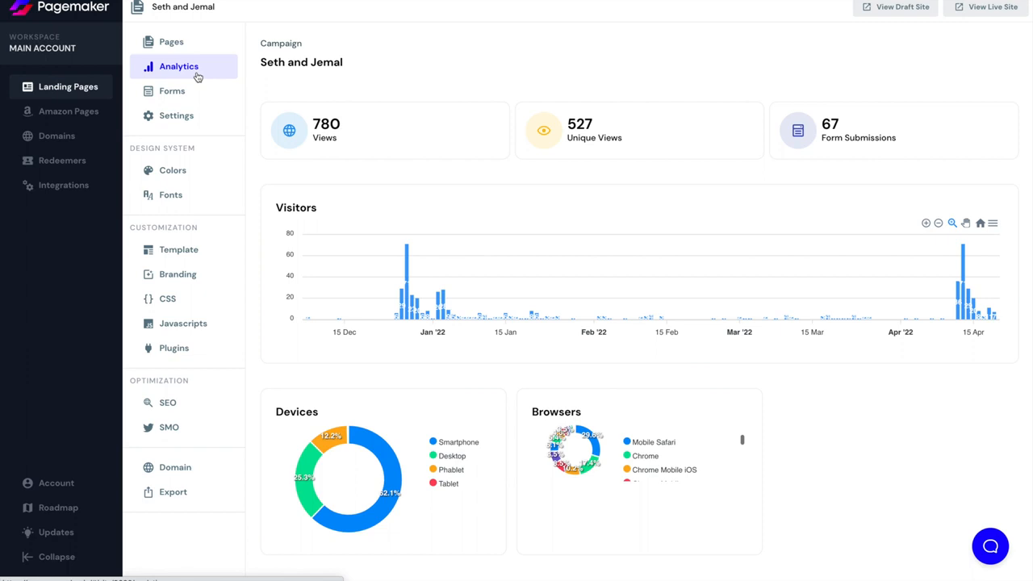
{"action": "mouse_move", "coordinate": [403, 265]}
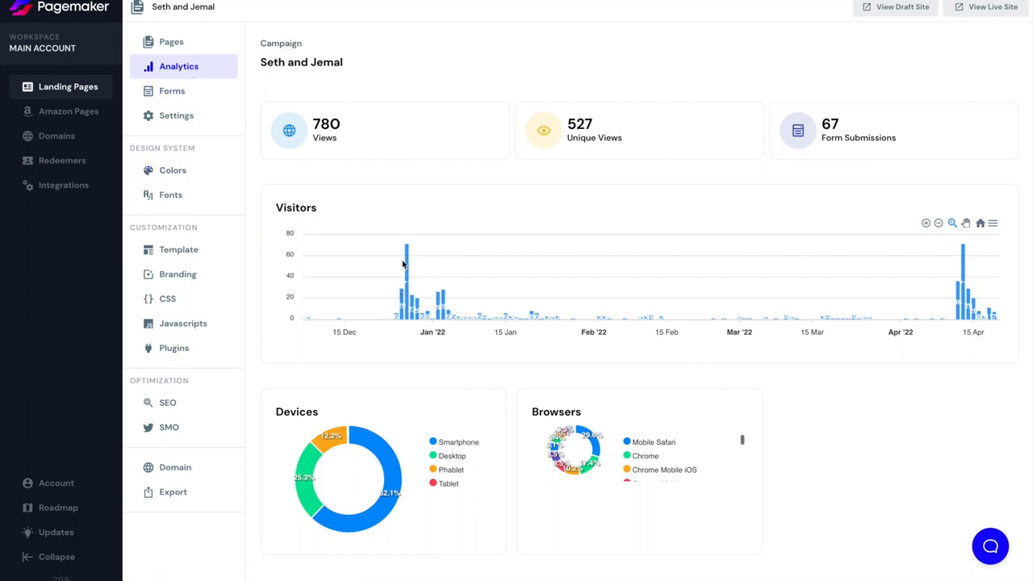
{"action": "mouse_move", "coordinate": [907, 265]}
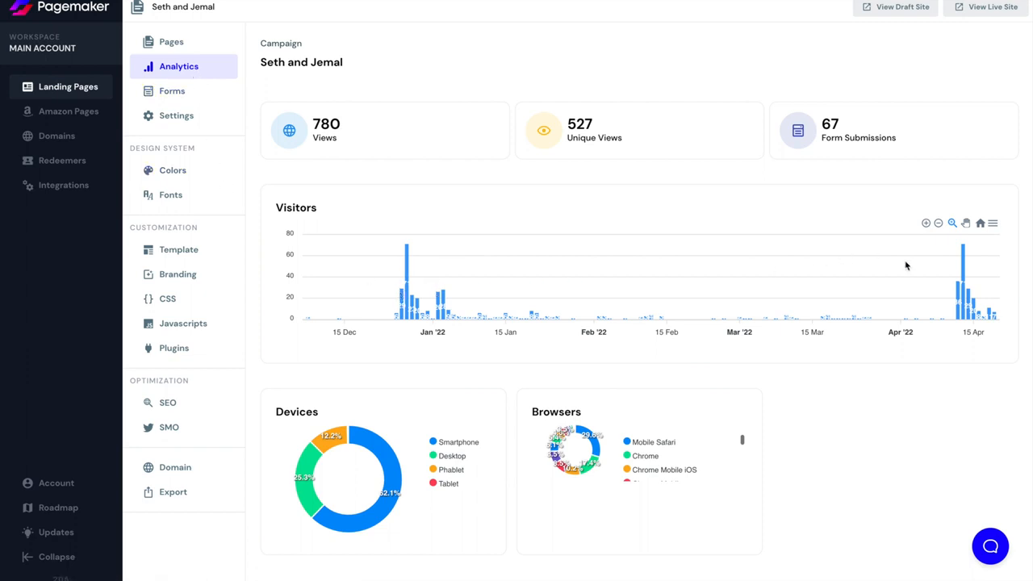
{"action": "mouse_move", "coordinate": [664, 333]}
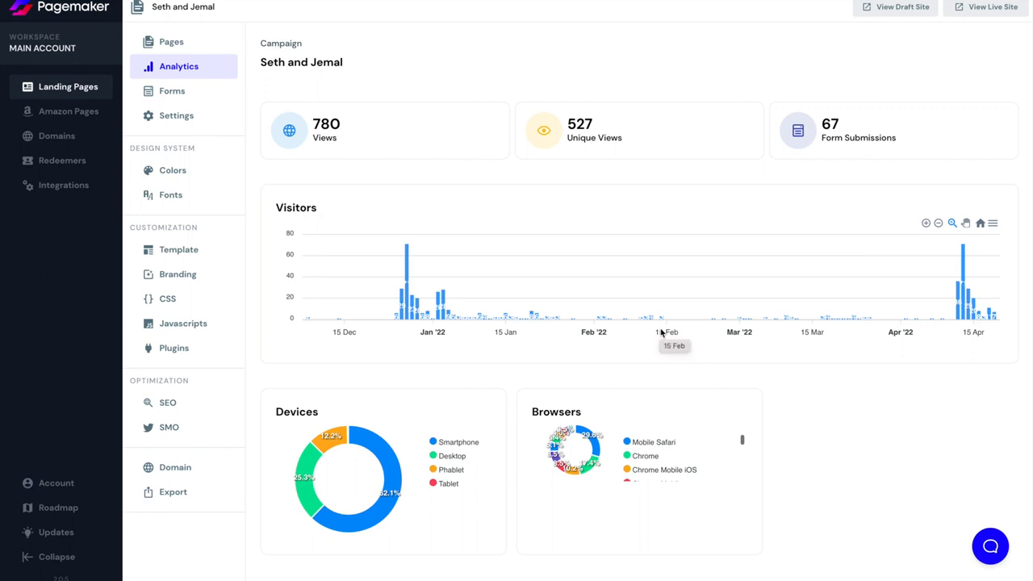